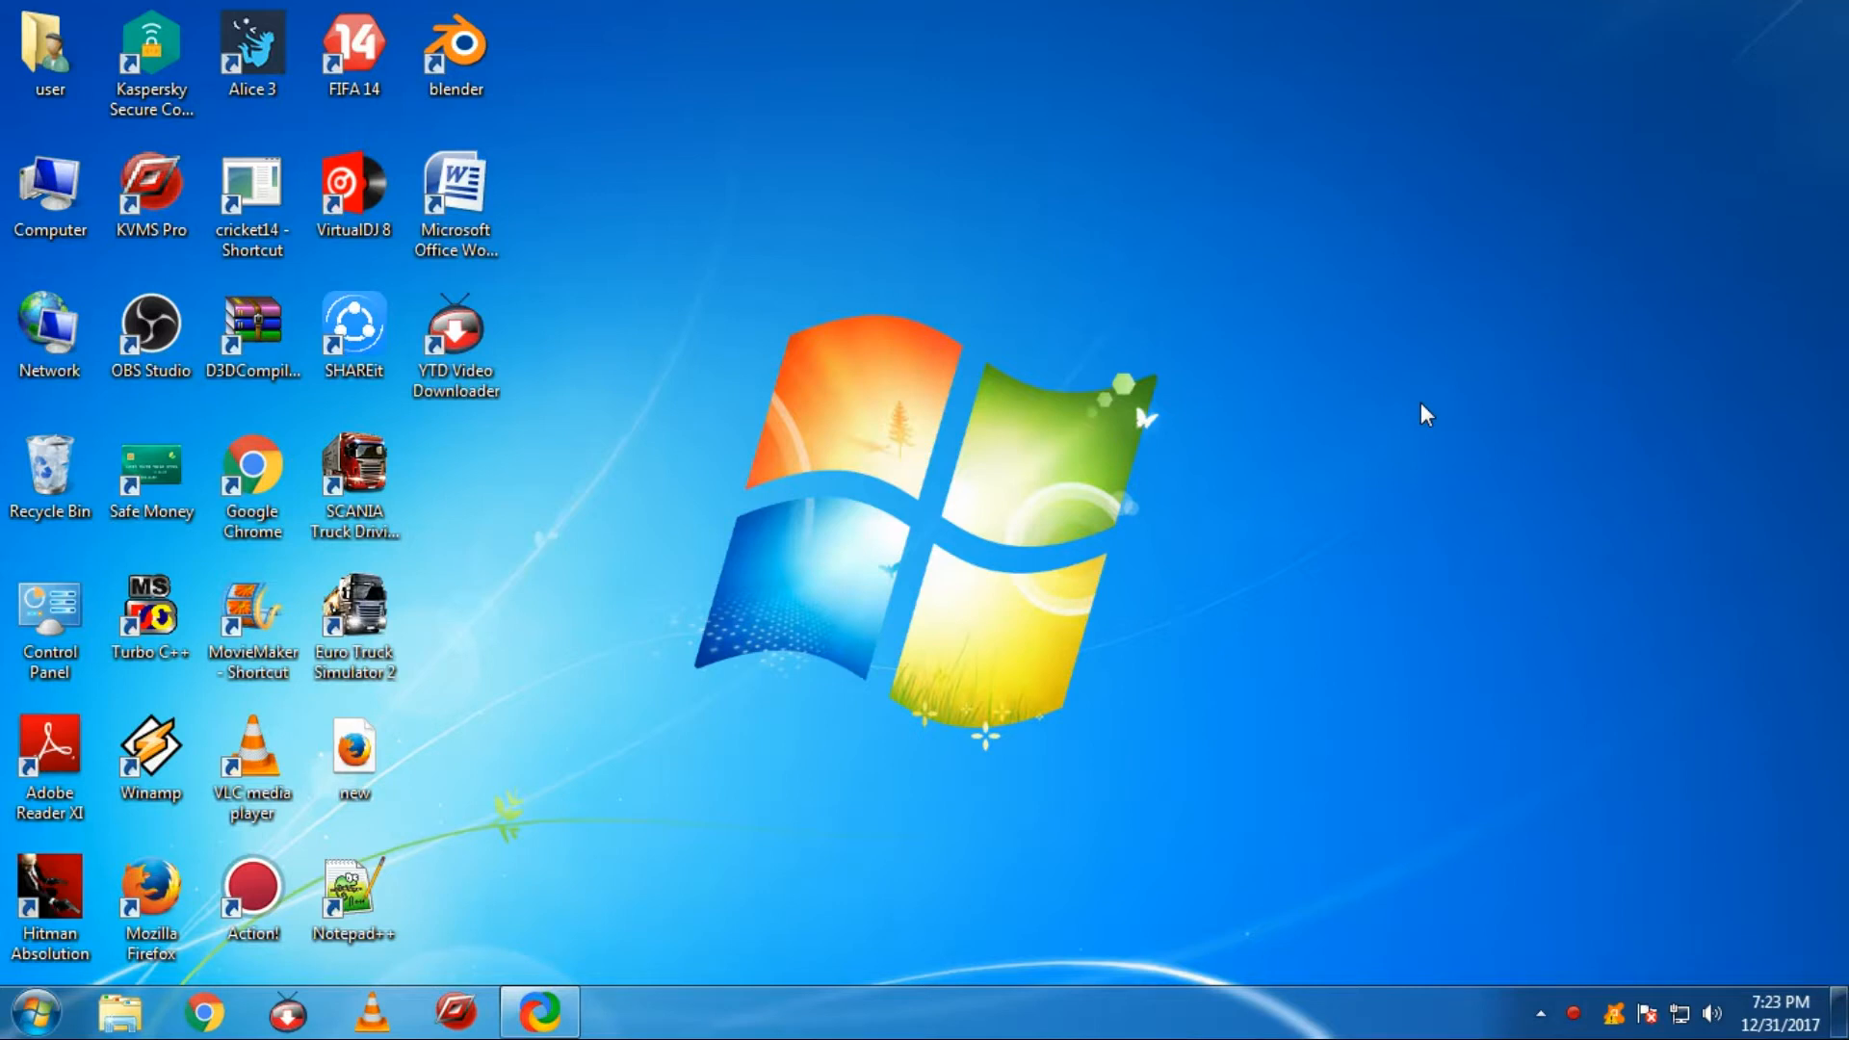
pyautogui.moveTo(280, 12)
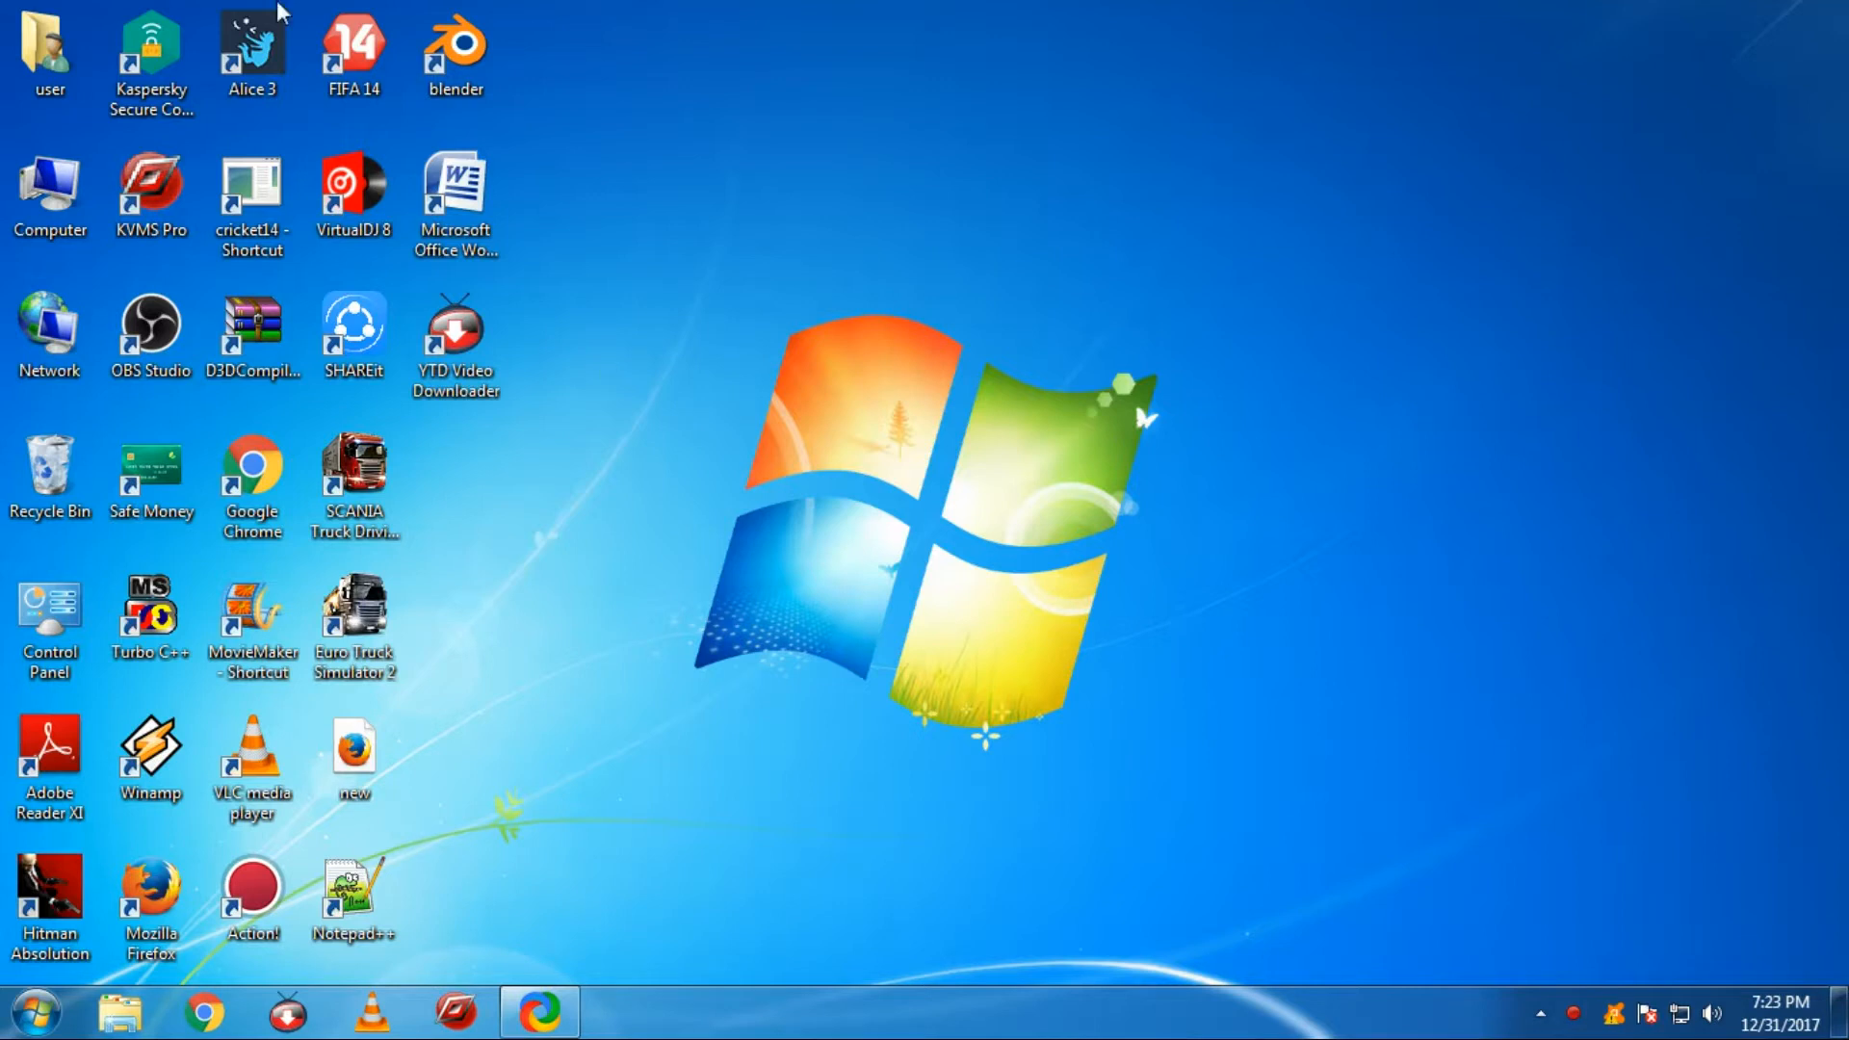
# Step: Launch Chrome, search Google for 'alice 3 for windows 7', and open the Alice 3 result
pyautogui.click(252, 53)
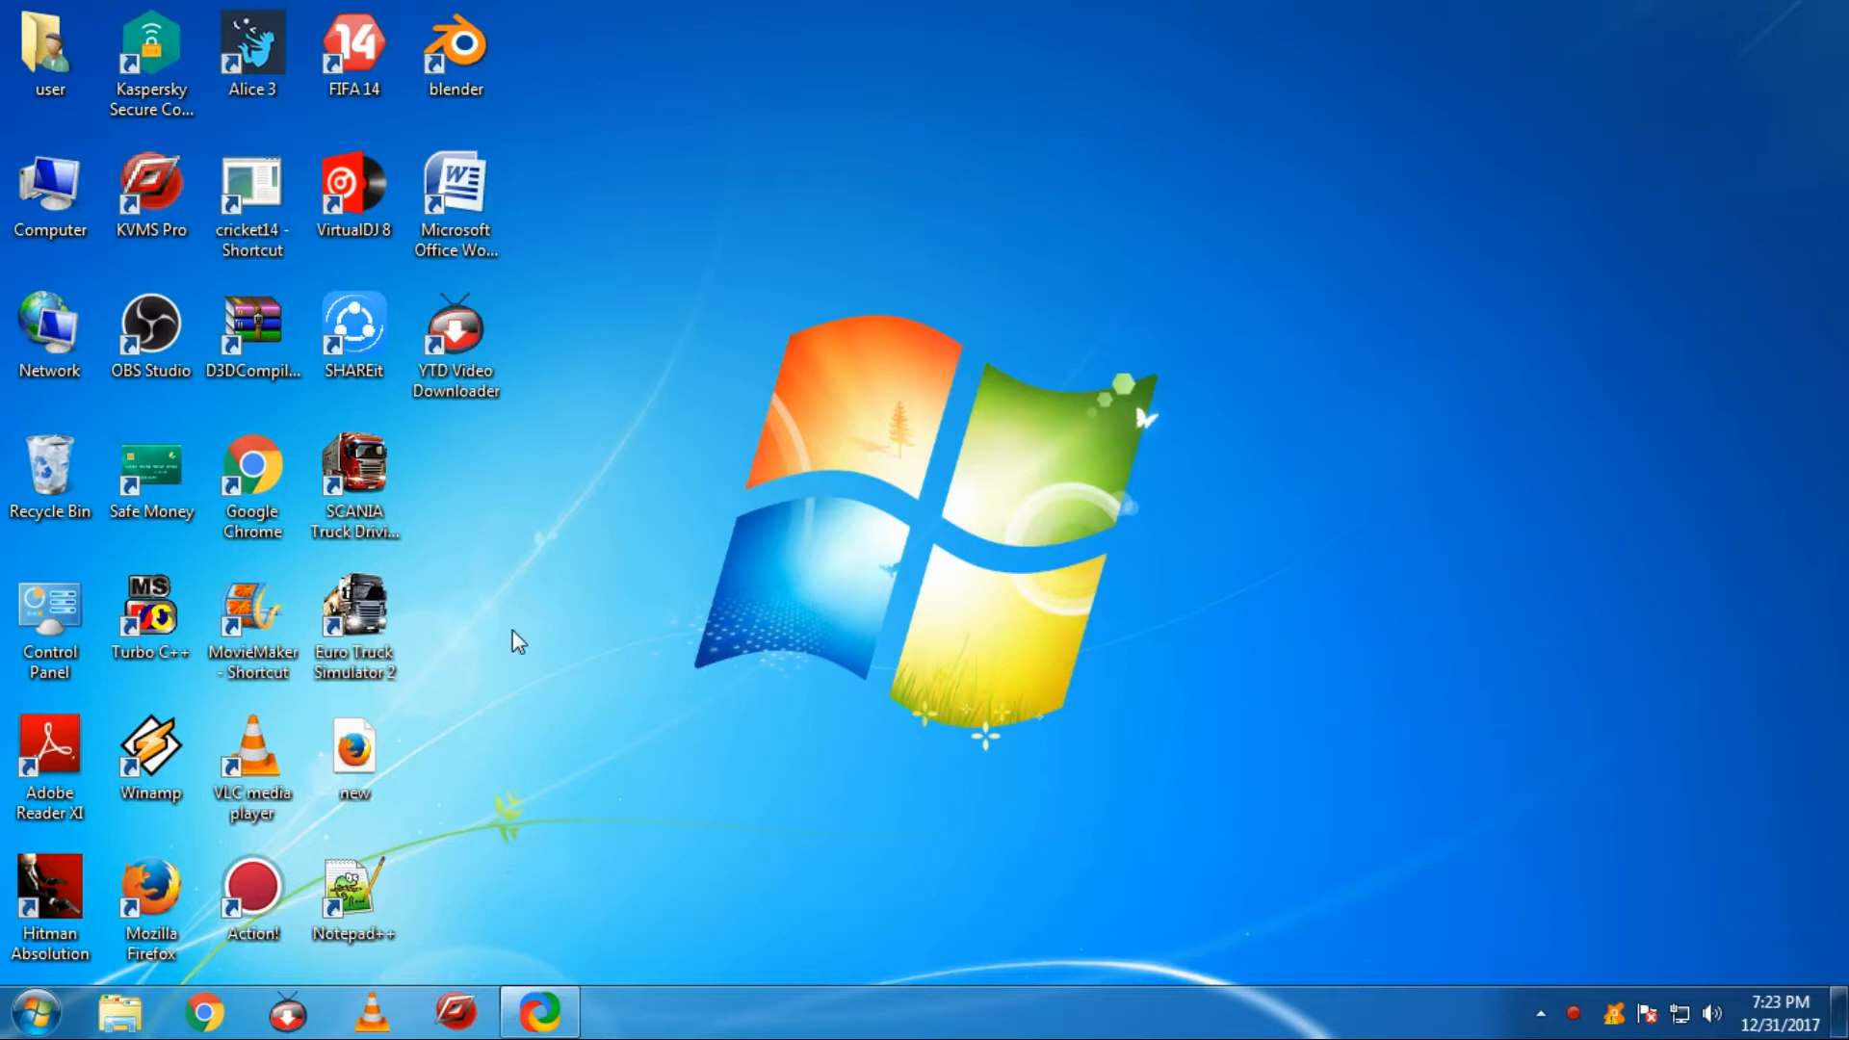
pyautogui.moveTo(525, 648)
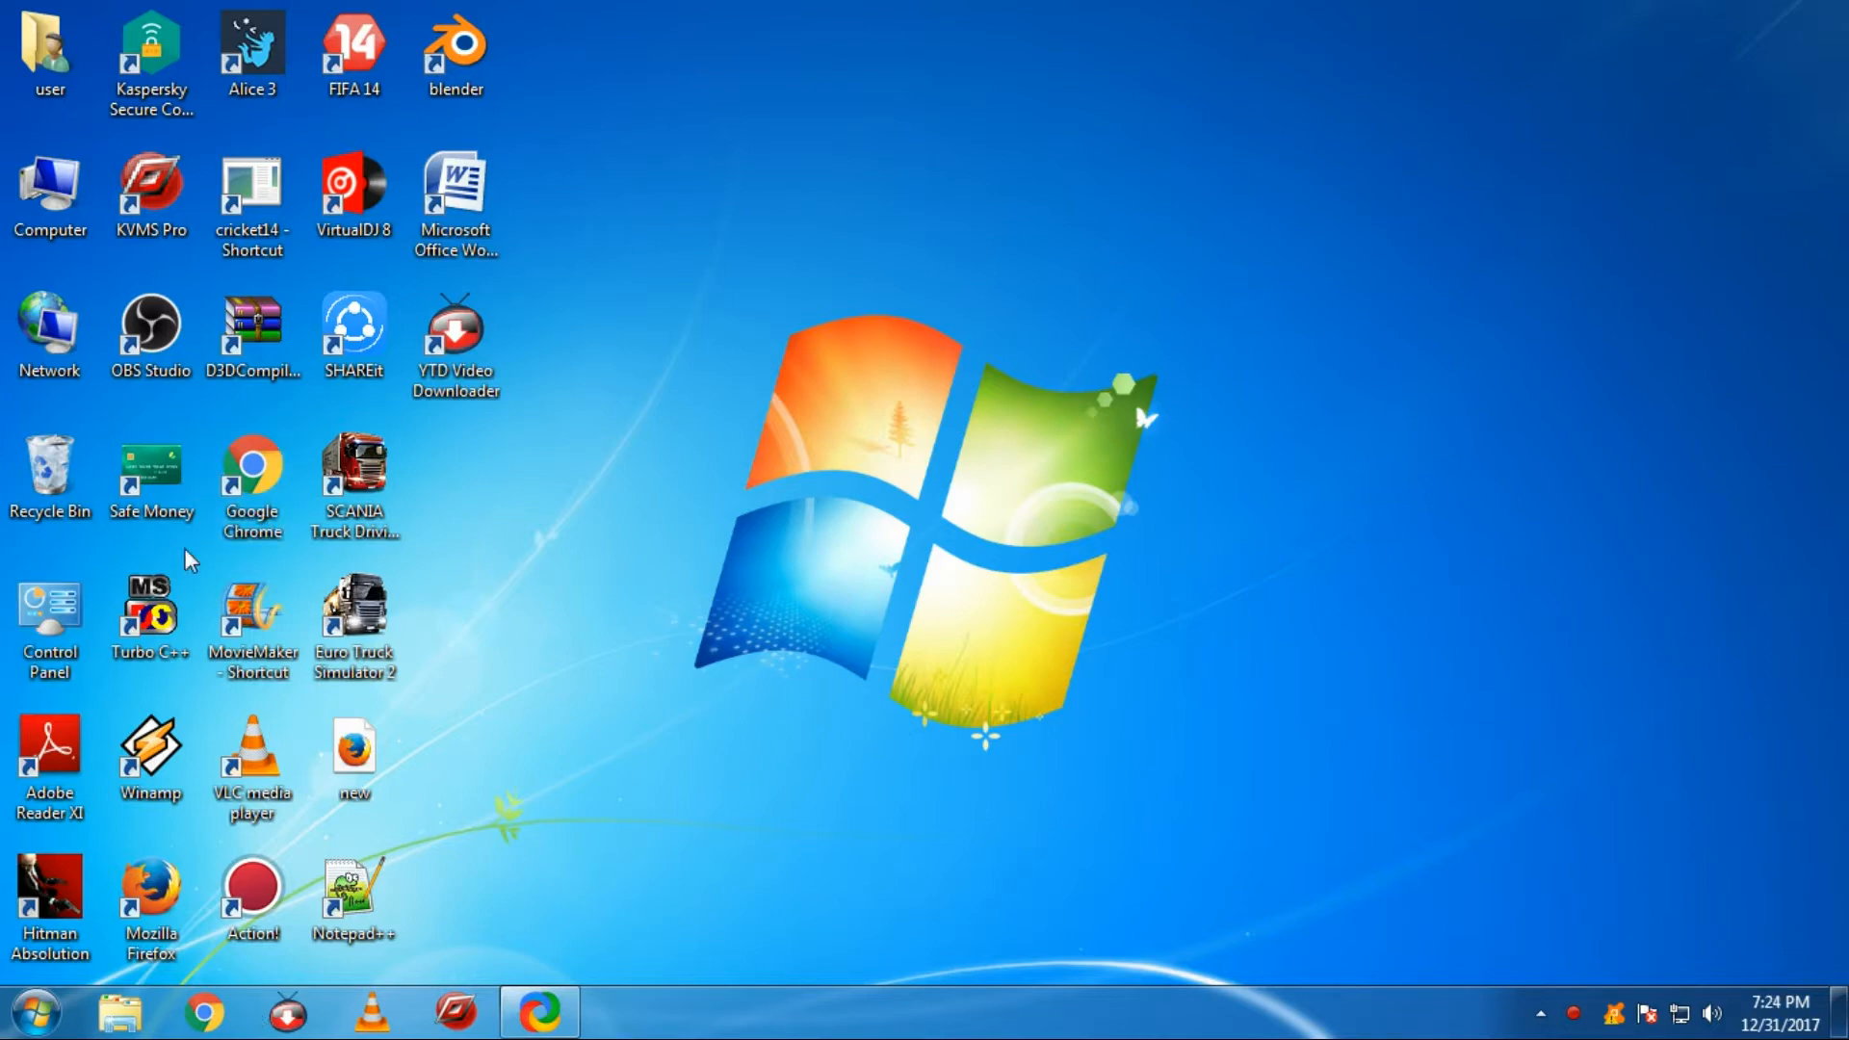
pyautogui.click(203, 1012)
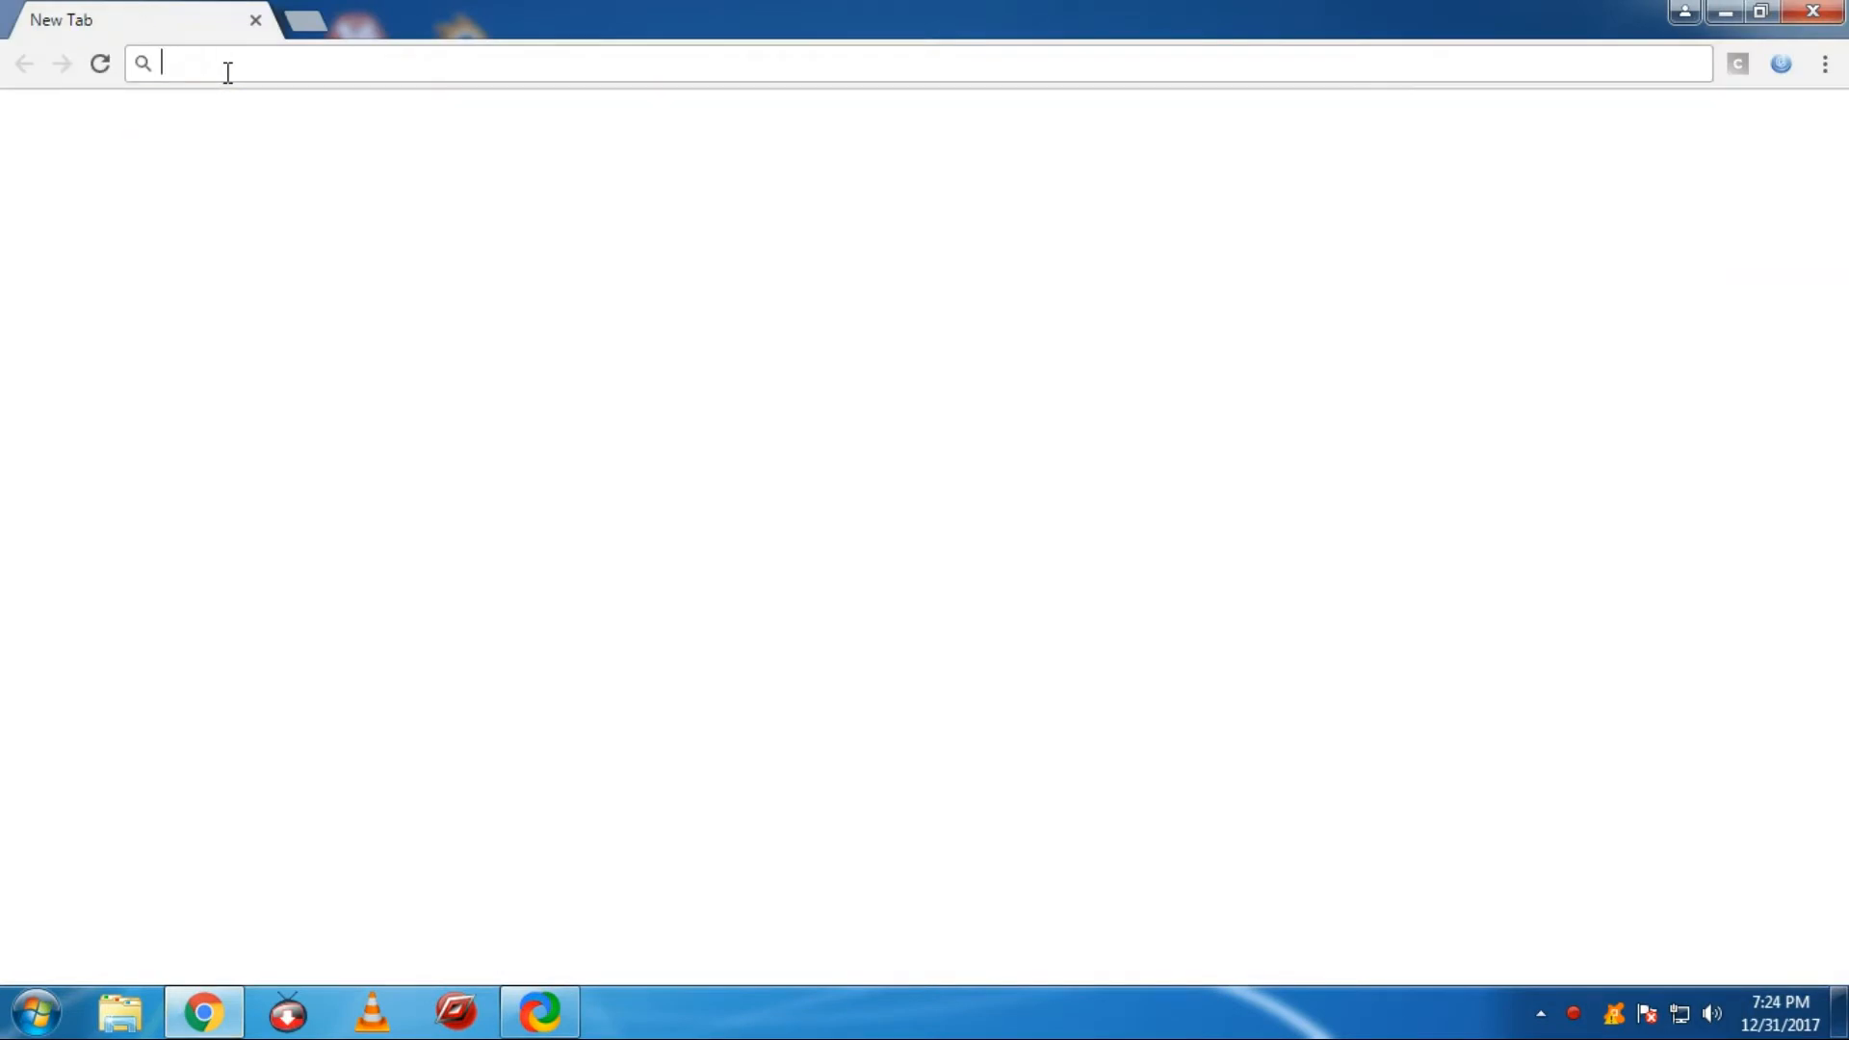
pyautogui.write('alice 3')
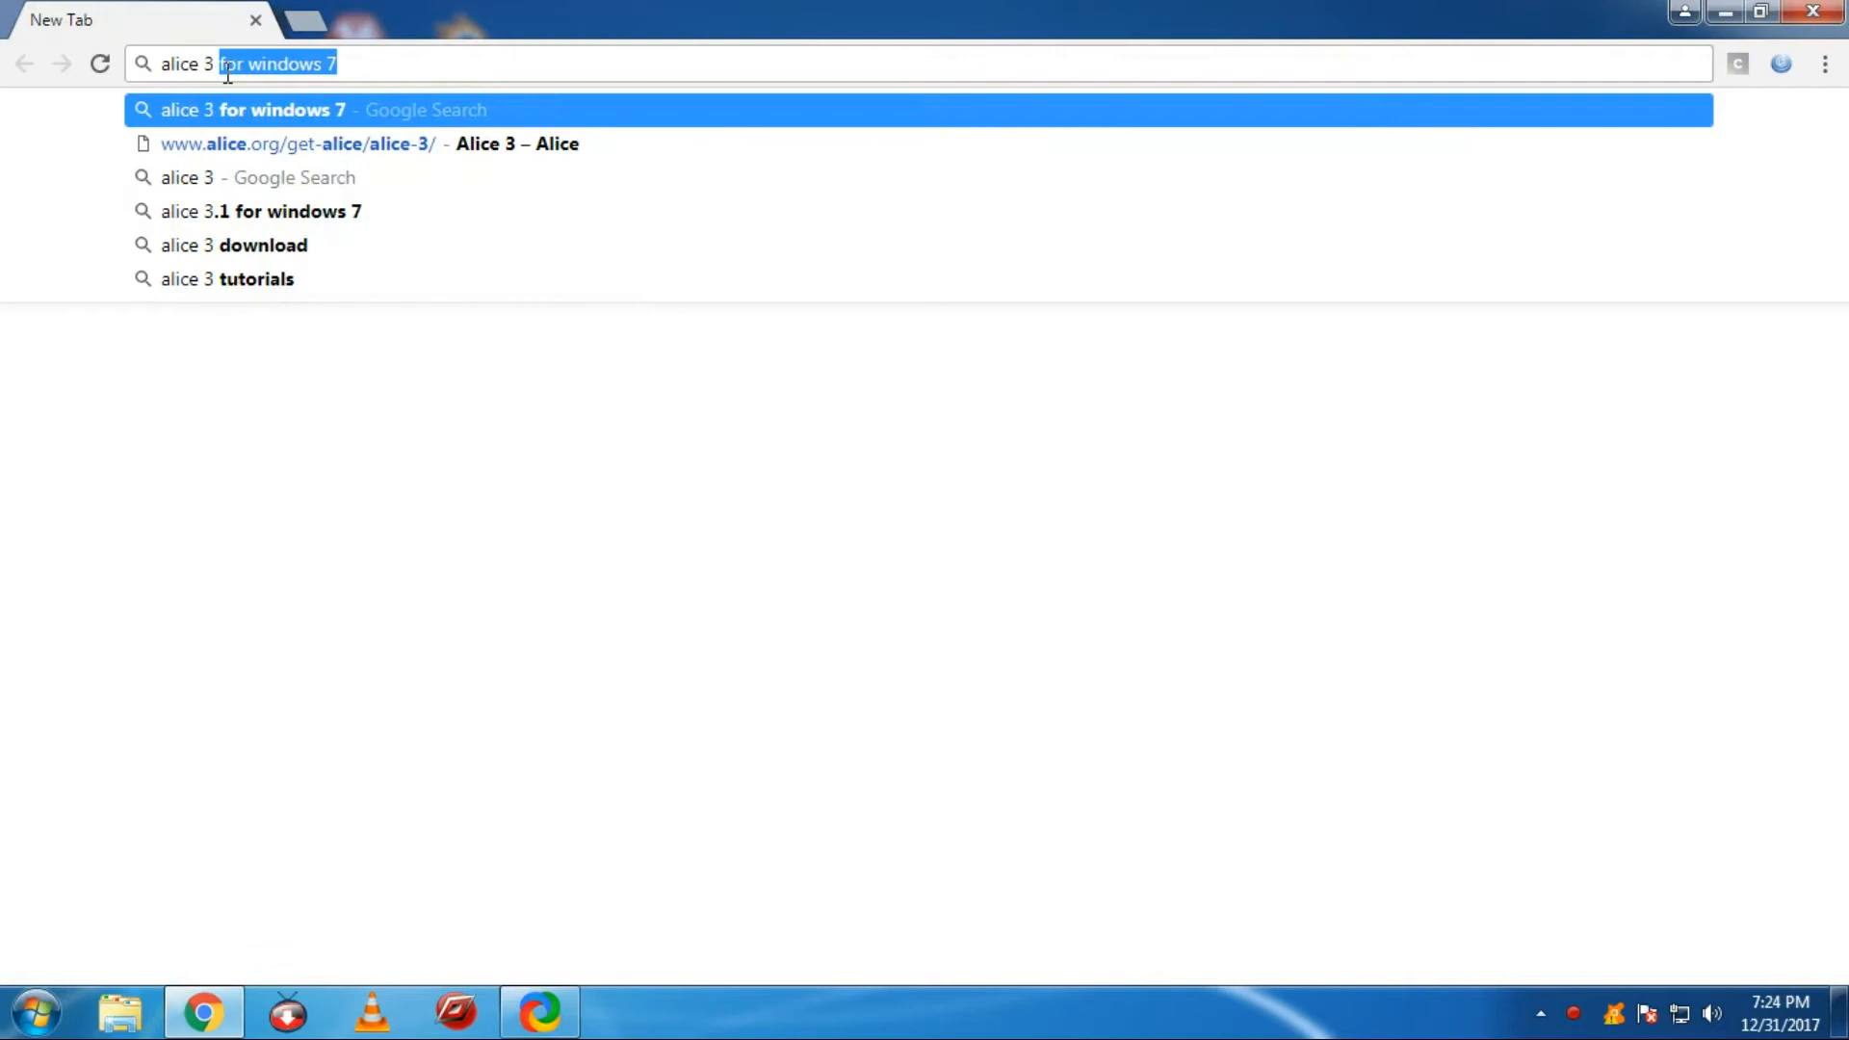
pyautogui.write('for wi')
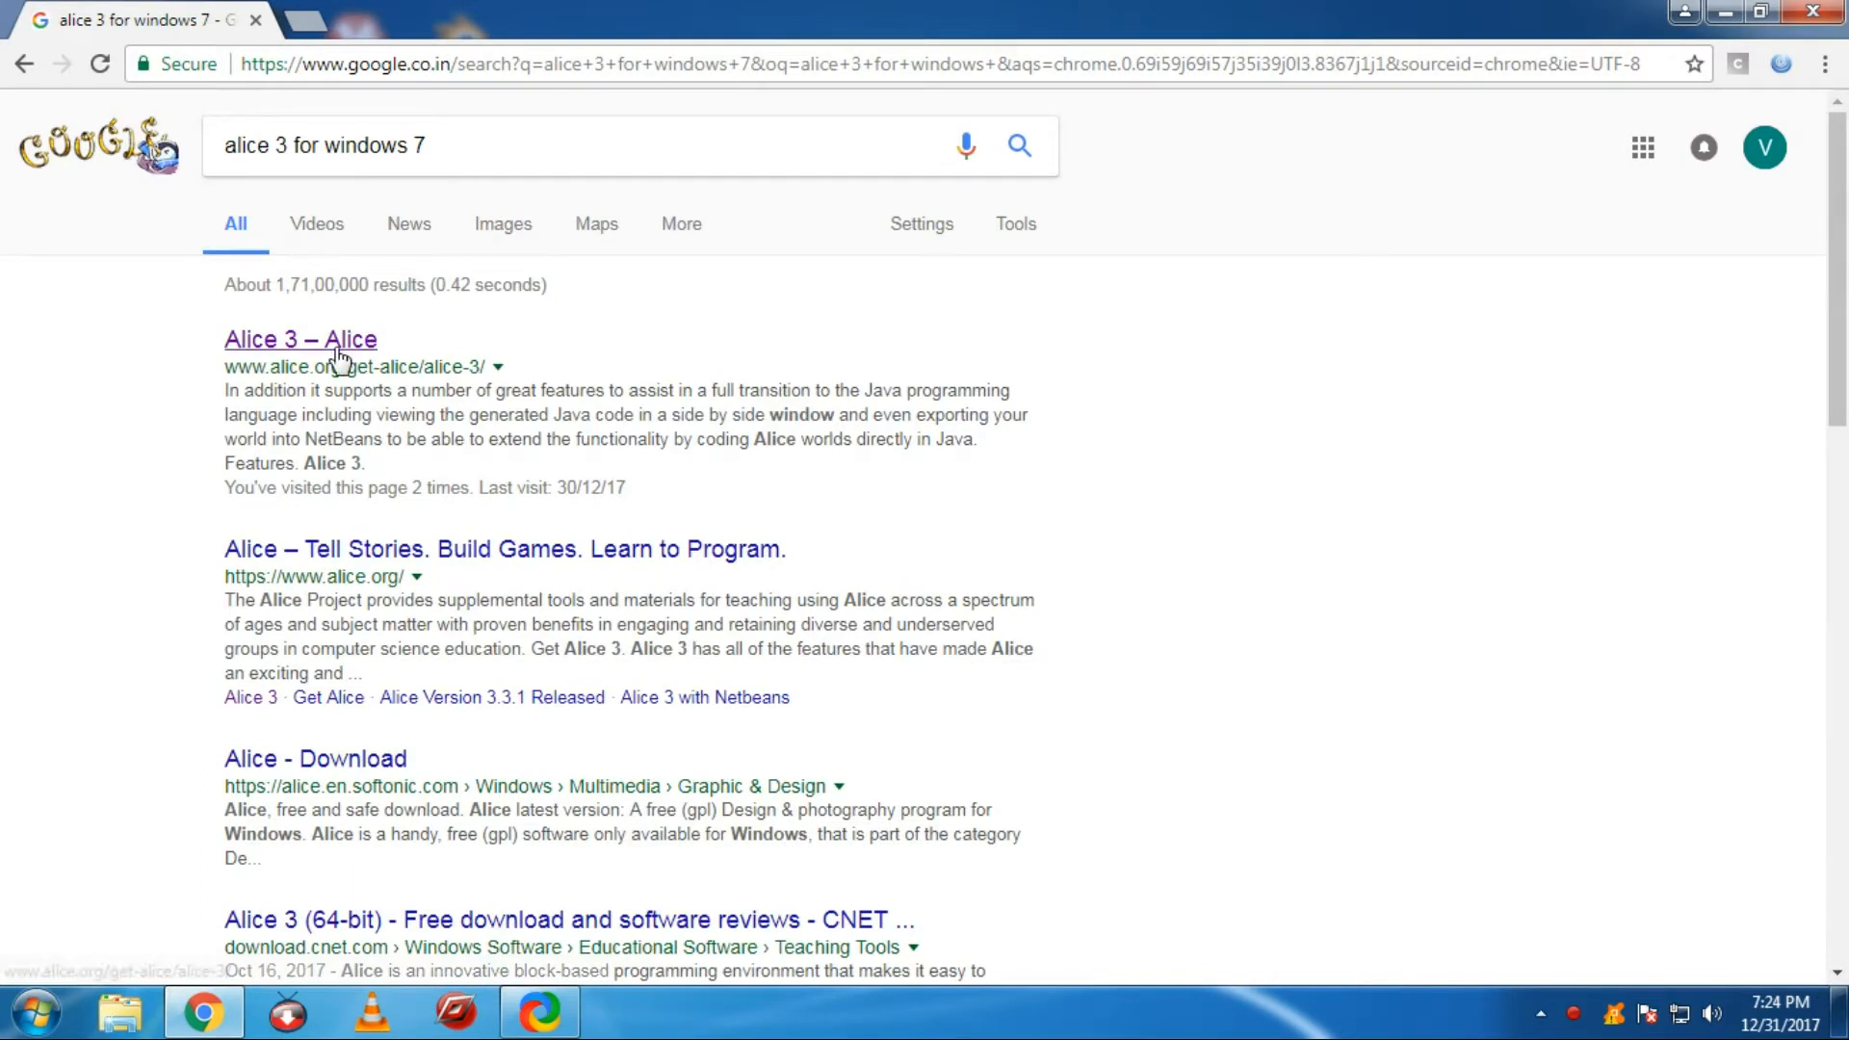
pyautogui.moveTo(341, 334)
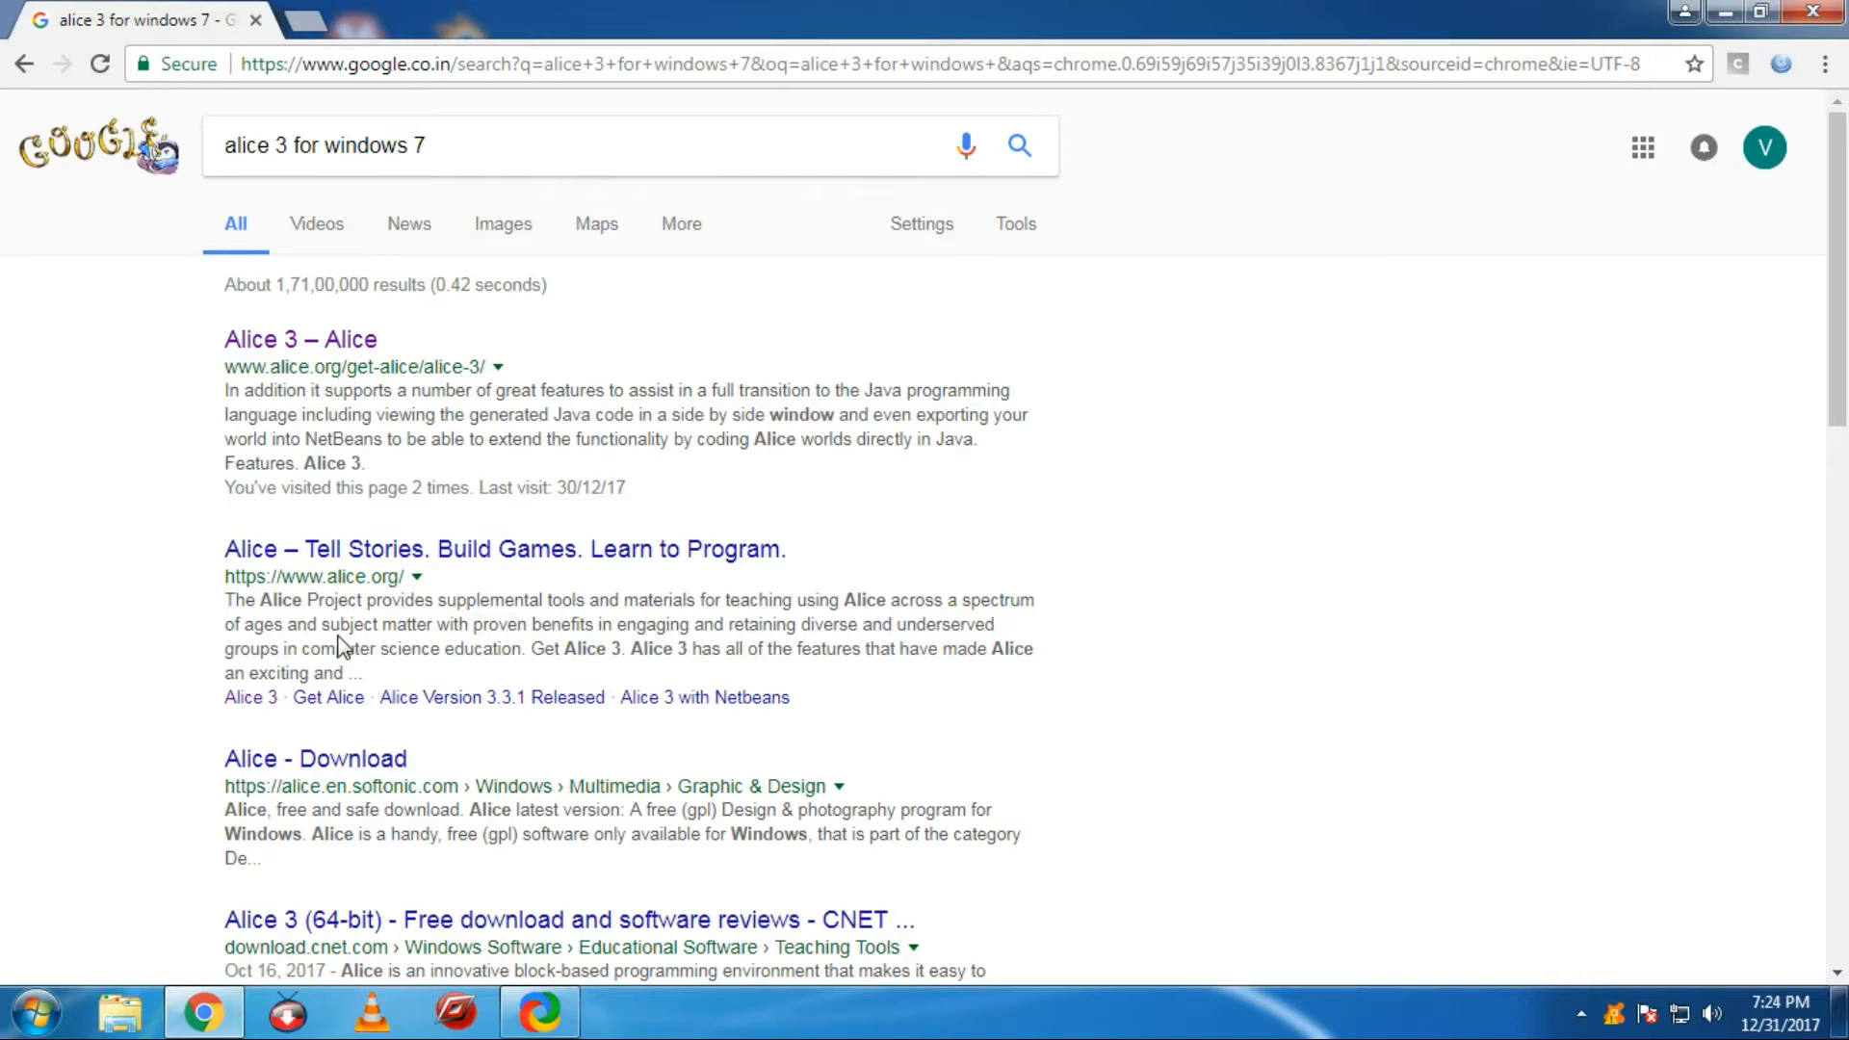
pyautogui.click(300, 340)
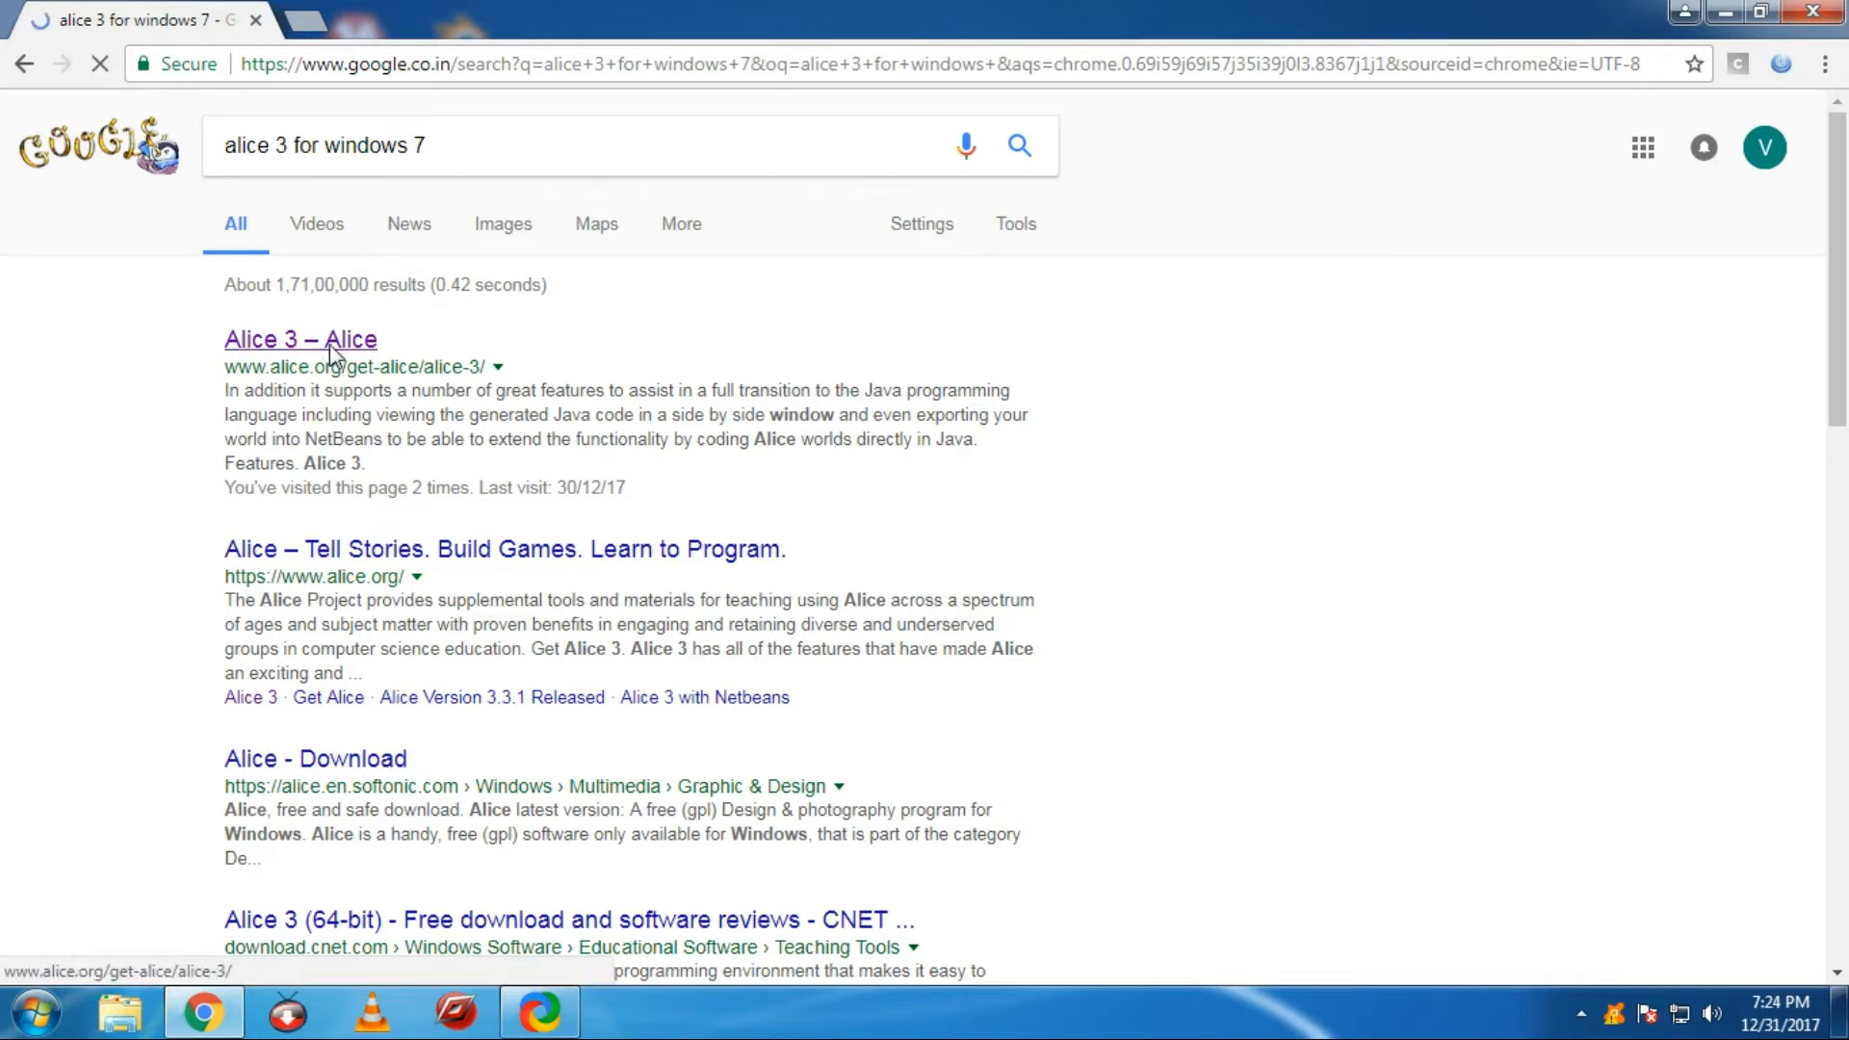
# Step: Scroll the Alice 3 page past Downloads and Features down to Specifications
pyautogui.click(300, 340)
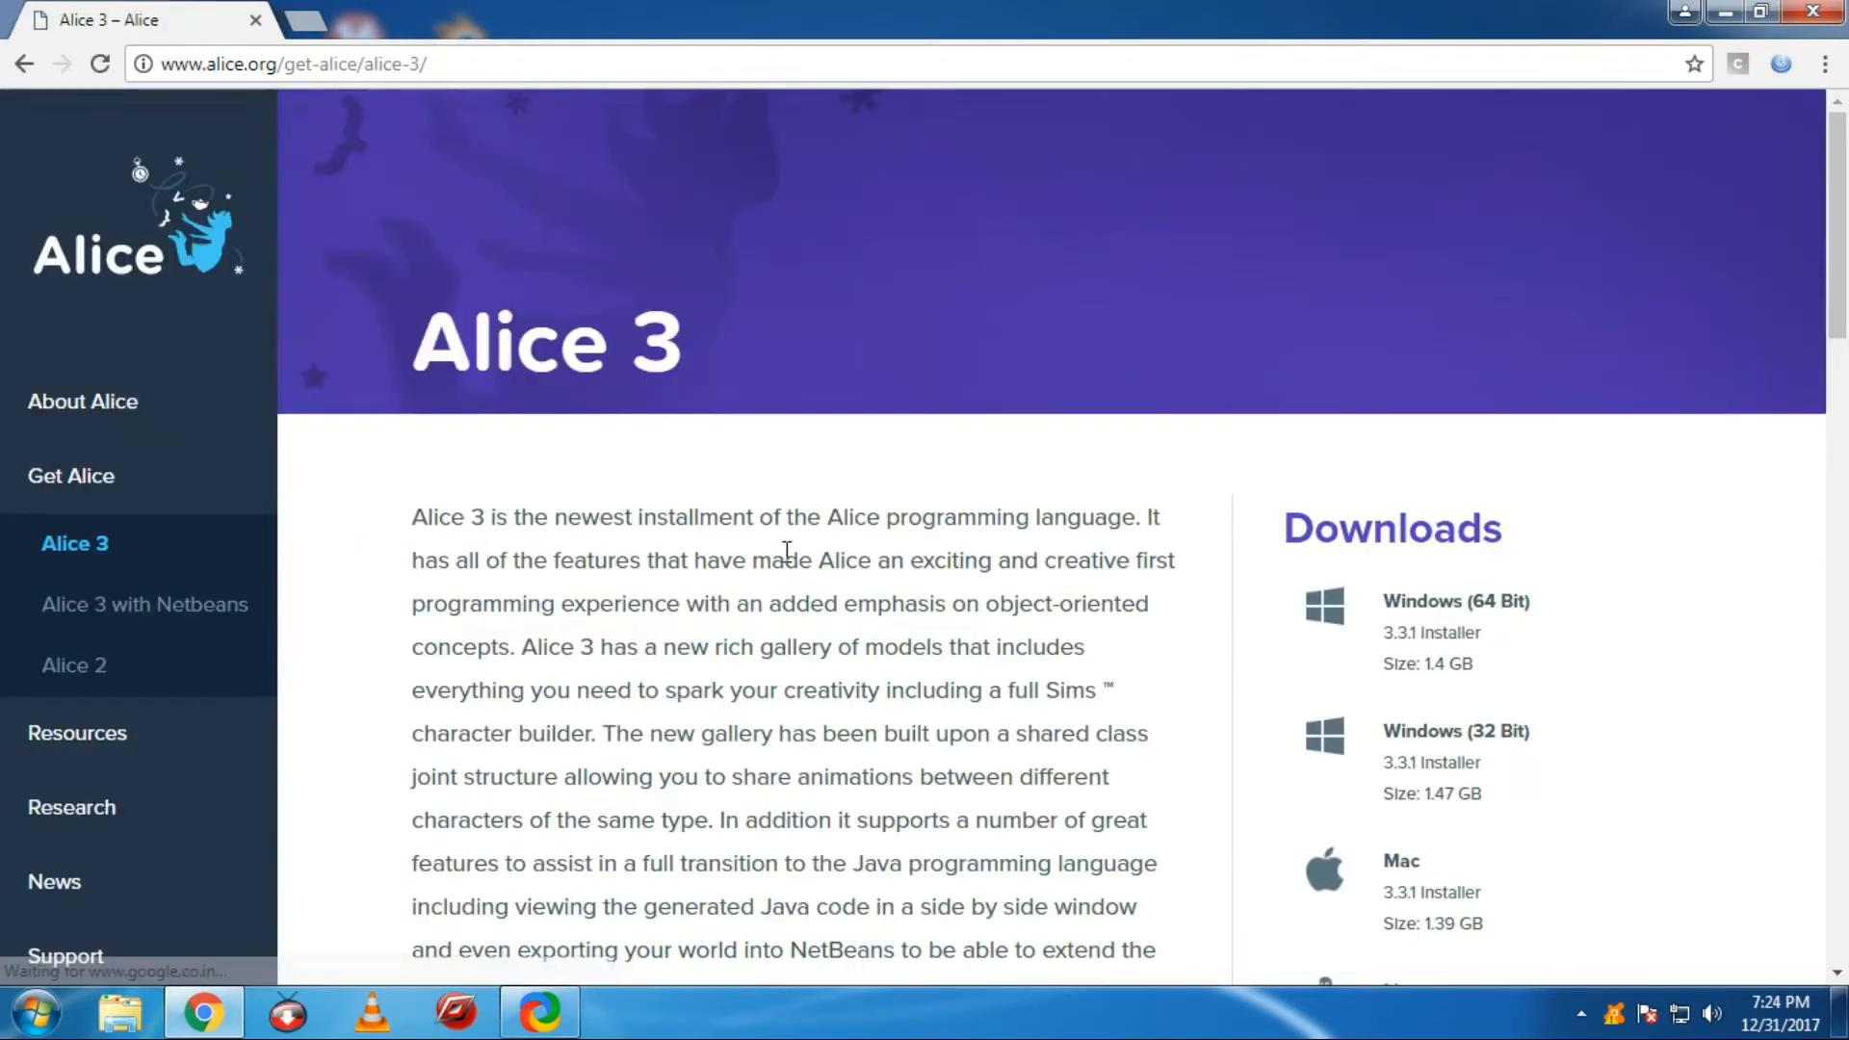
pyautogui.scroll(-3)
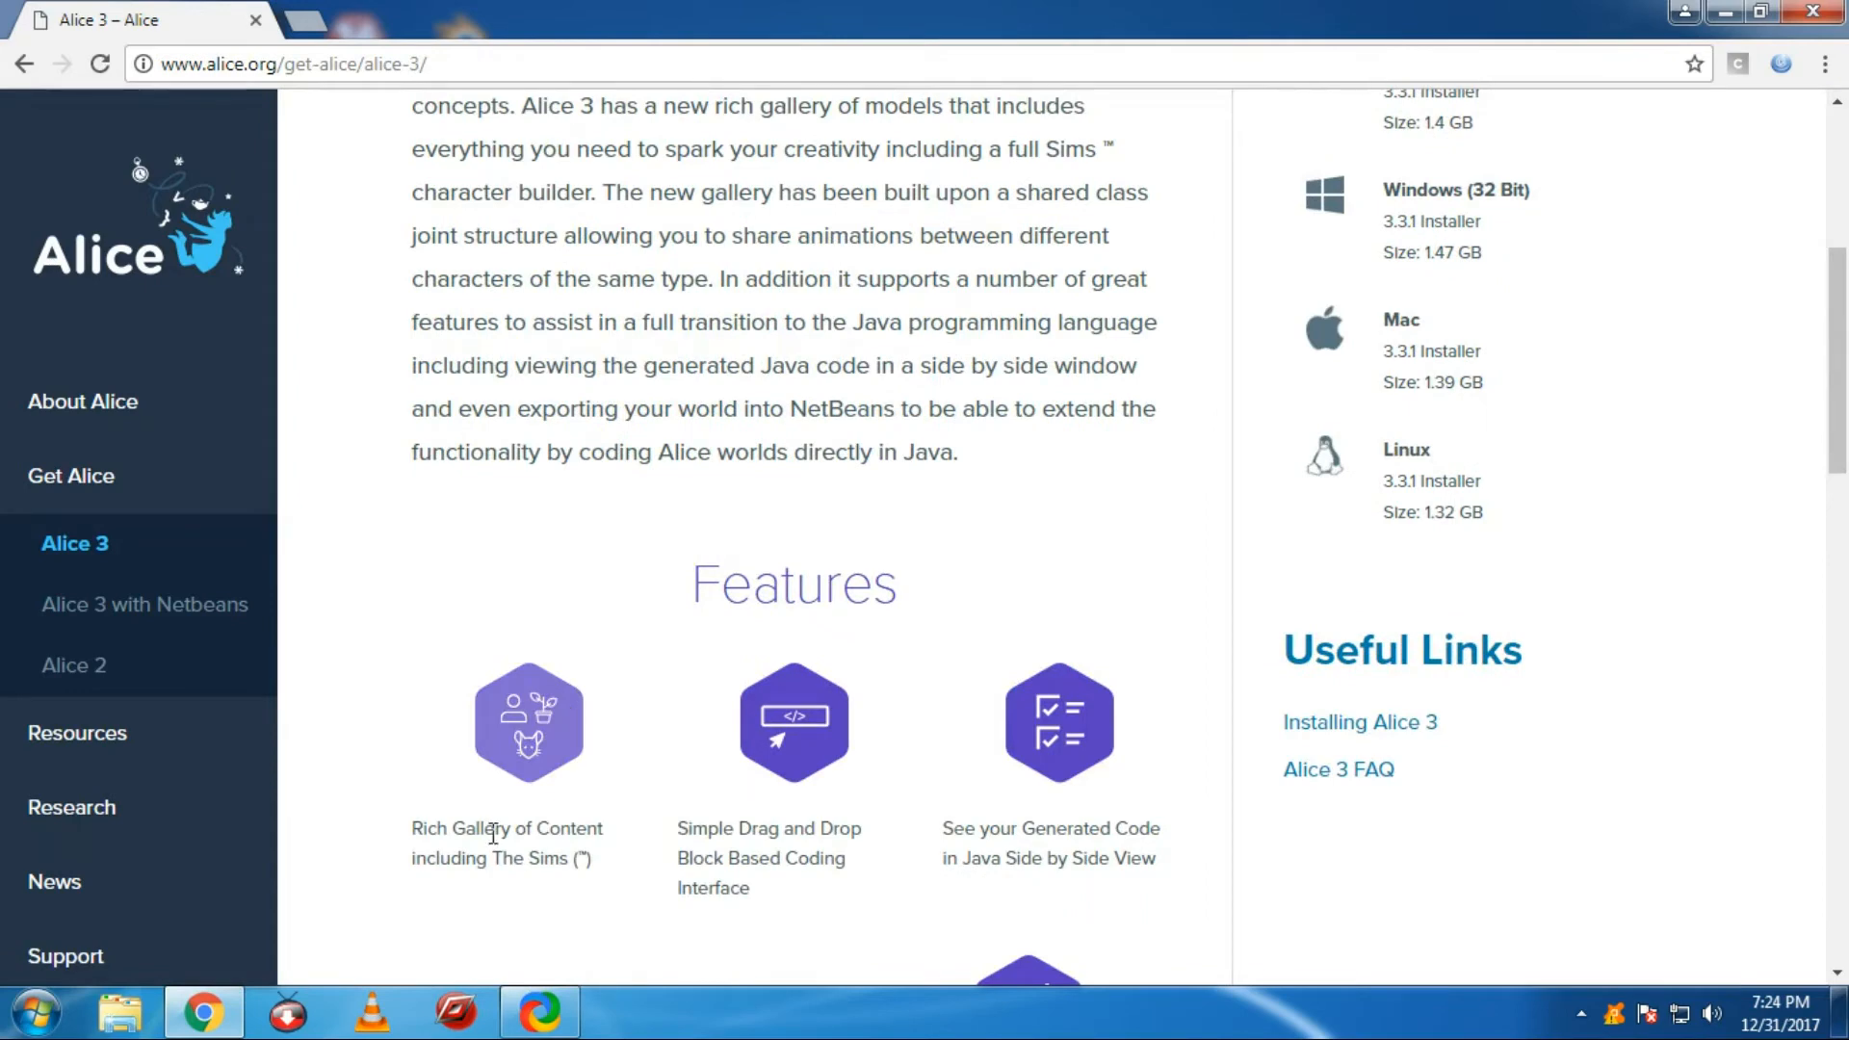
pyautogui.scroll(-3)
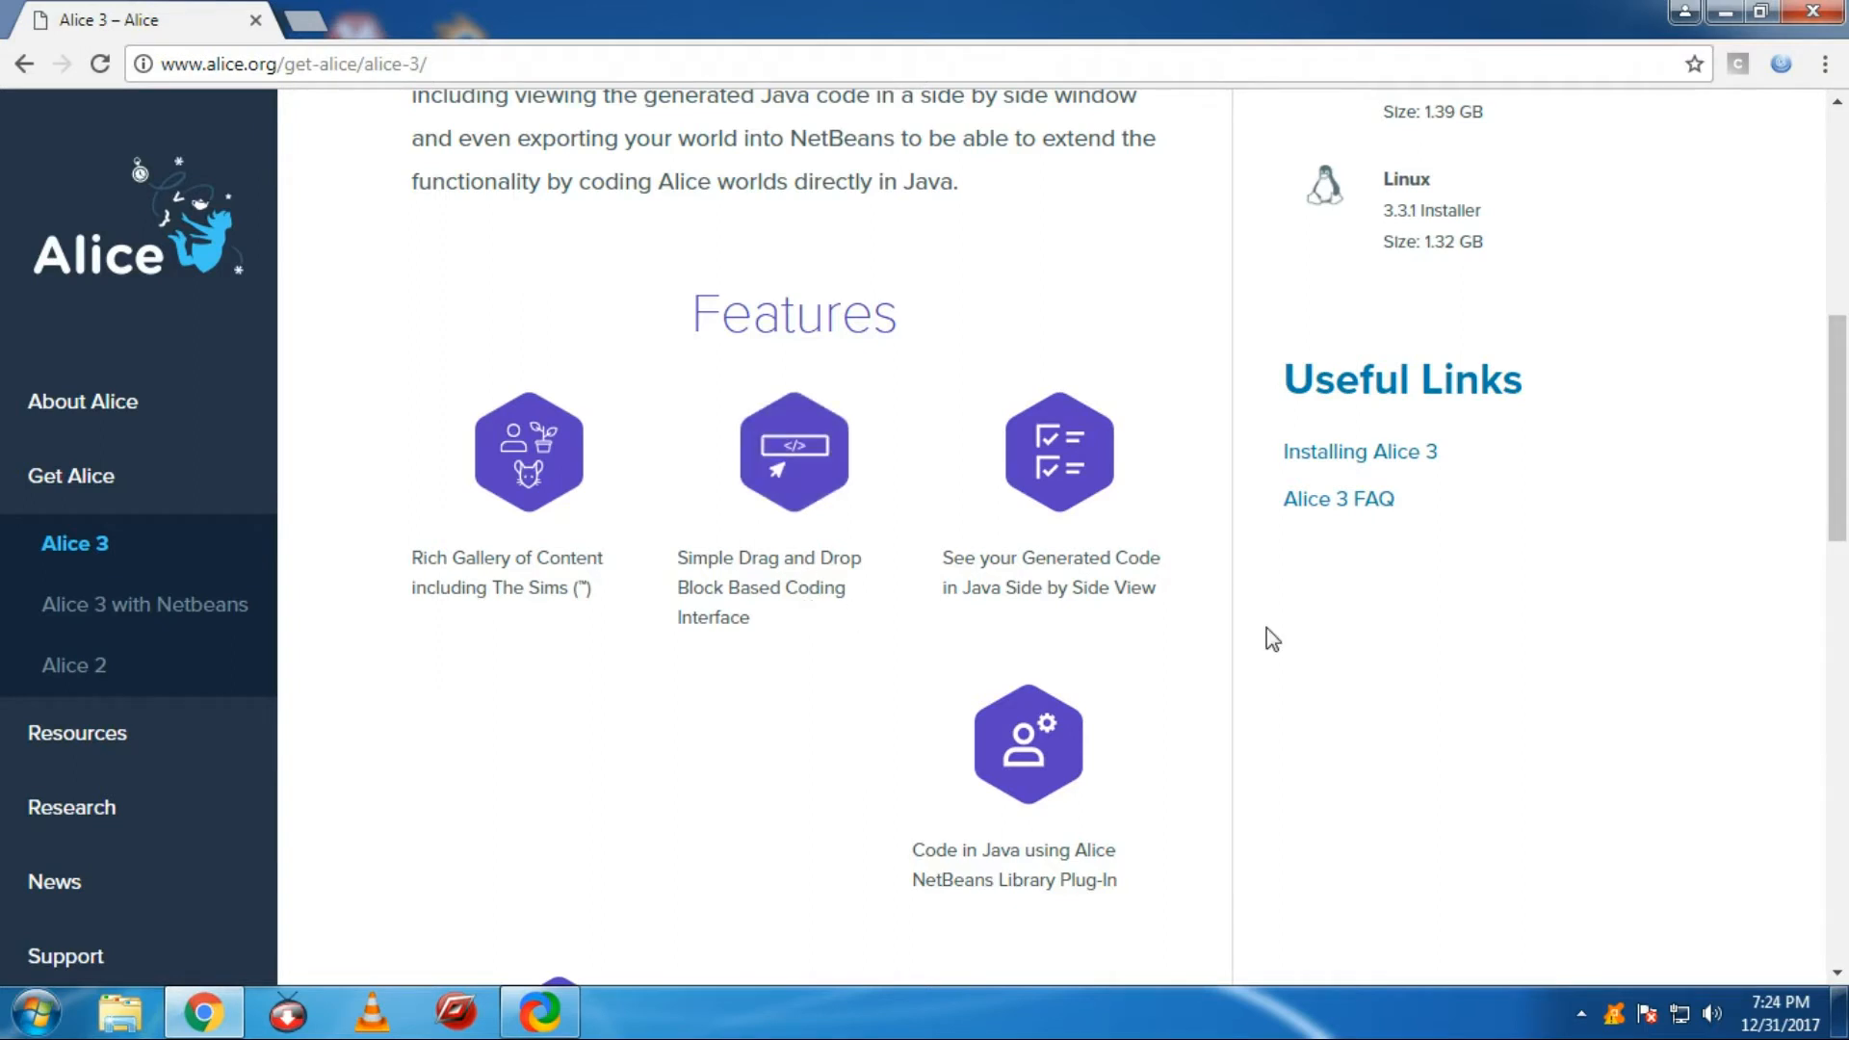
pyautogui.scroll(-3)
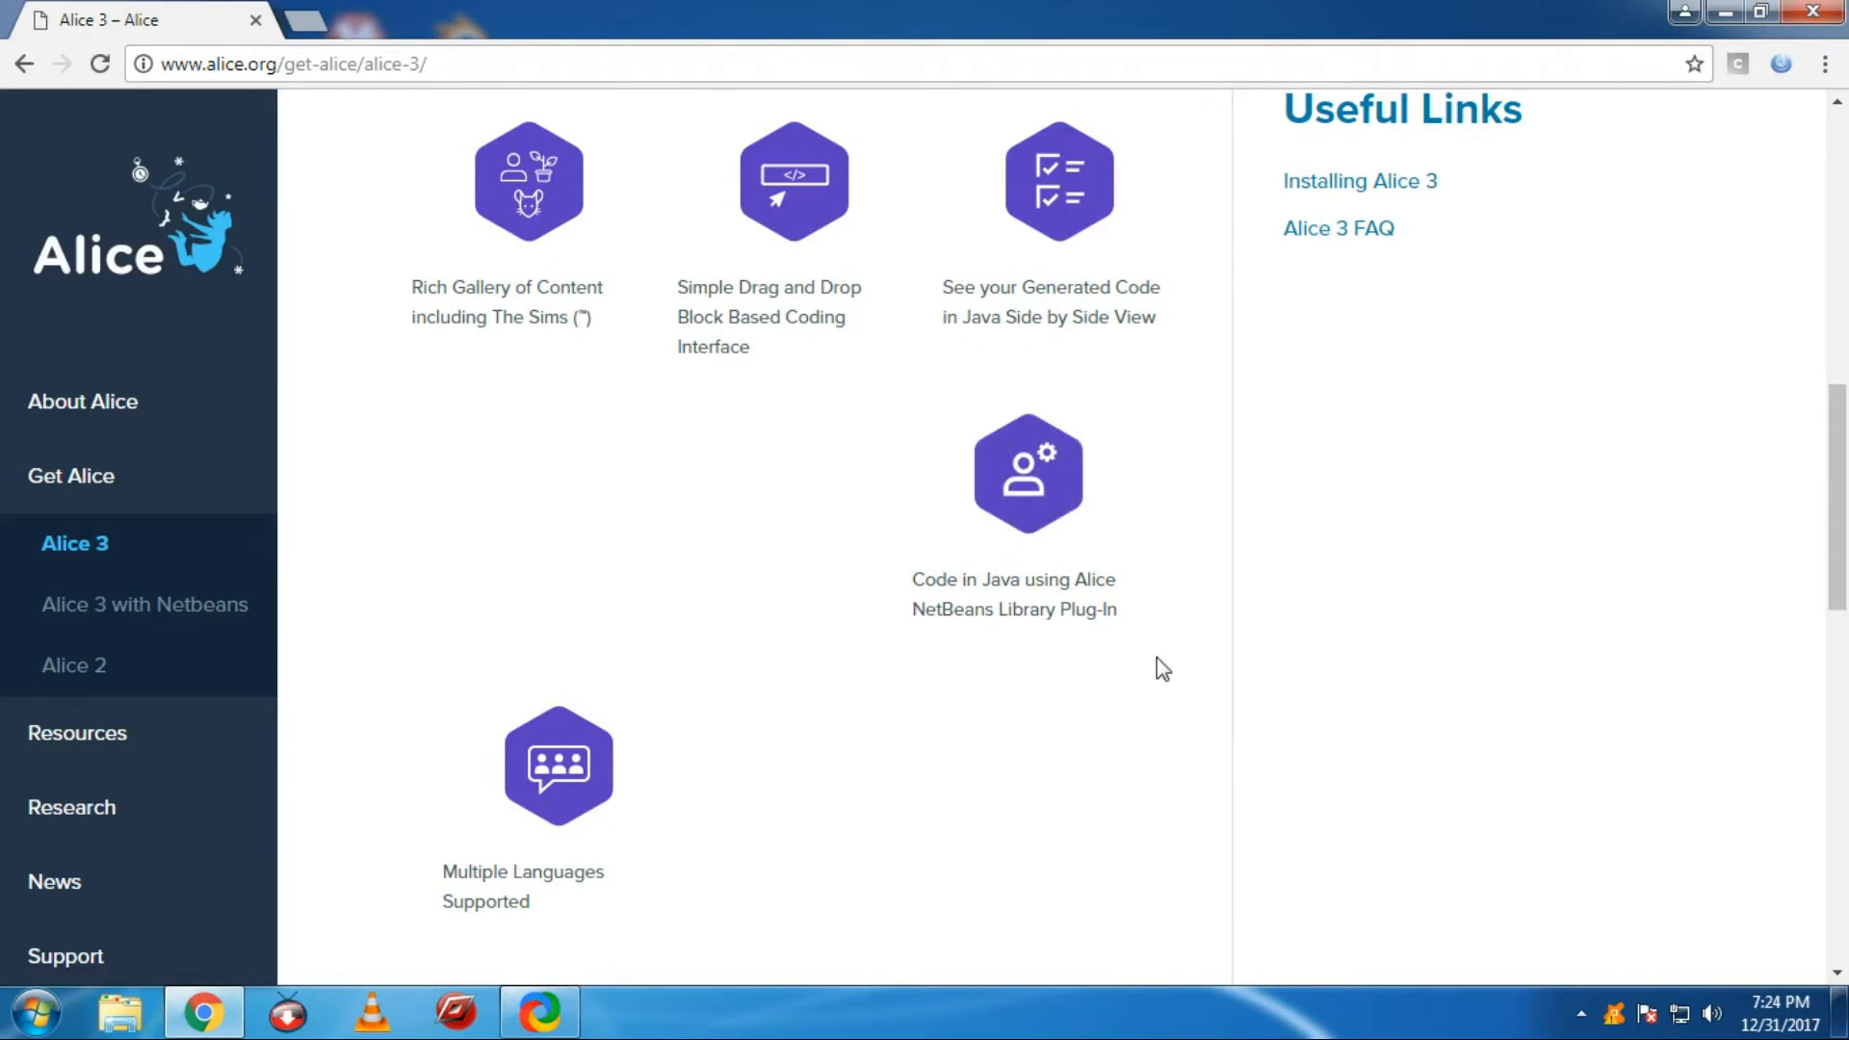
pyautogui.scroll(-3)
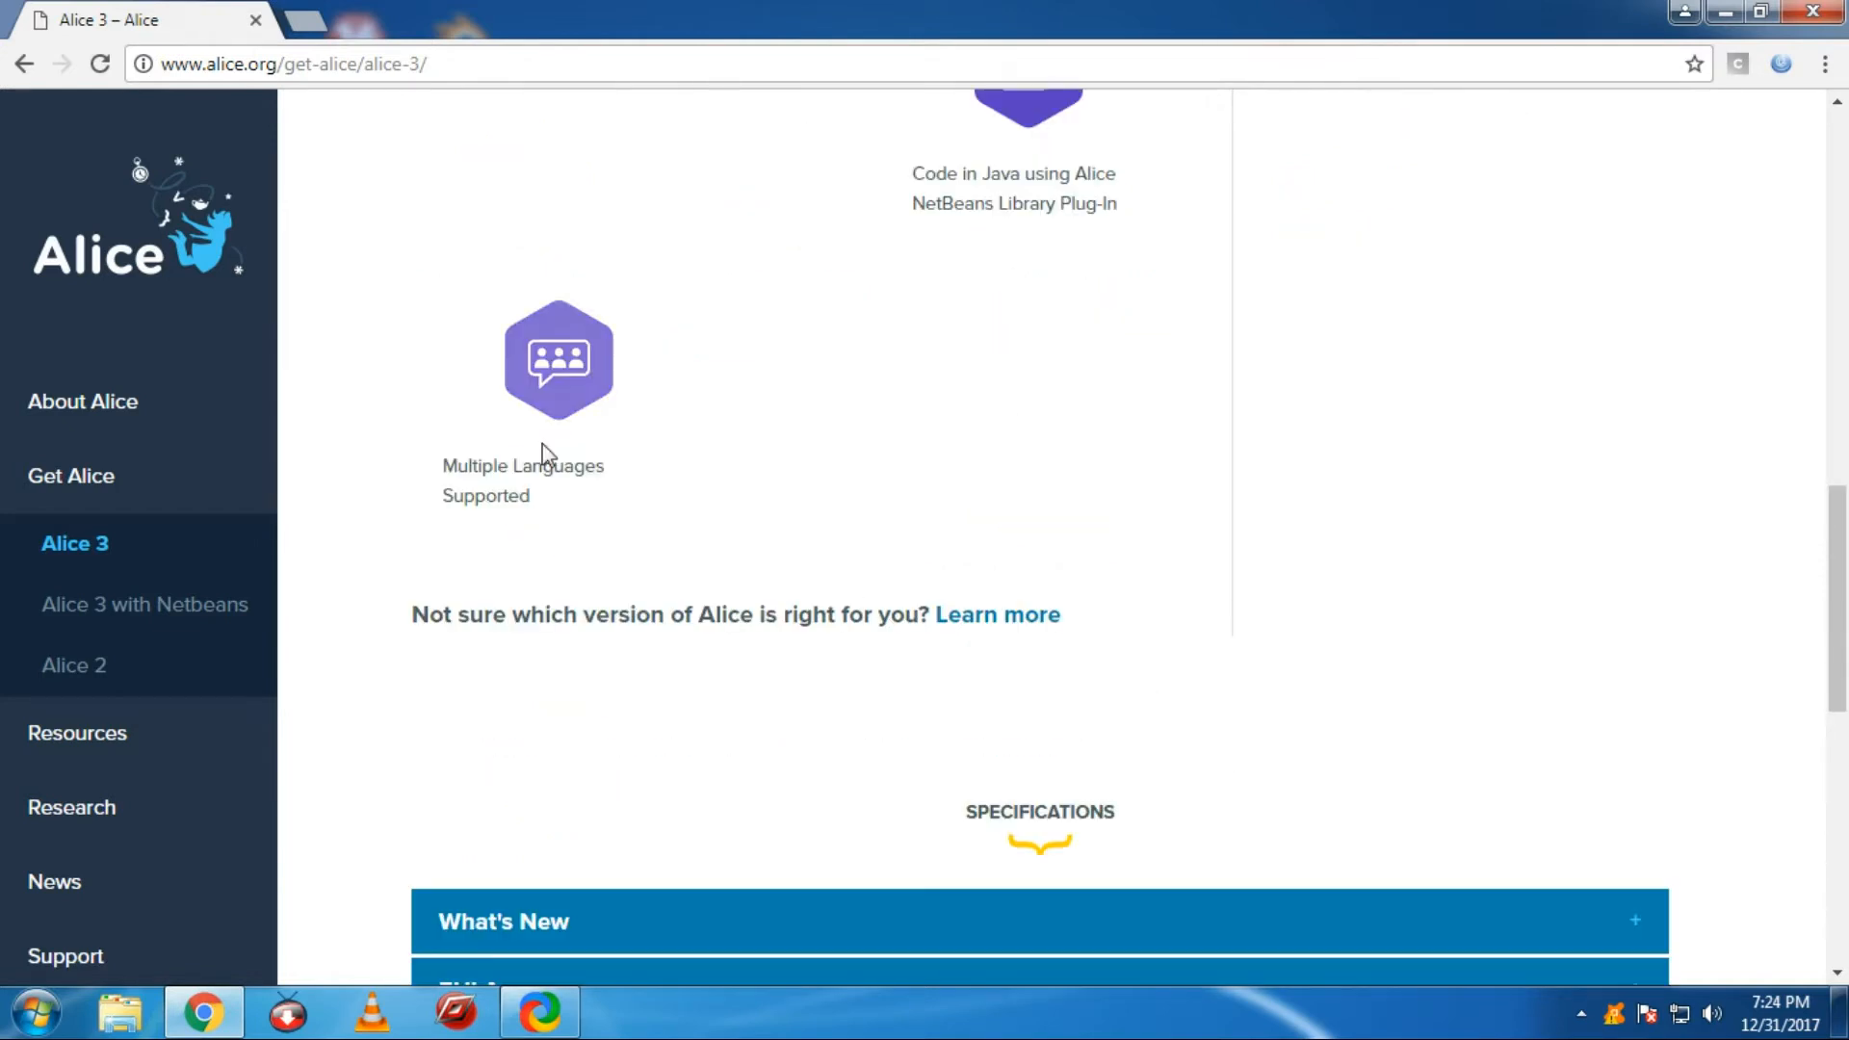
pyautogui.click(559, 518)
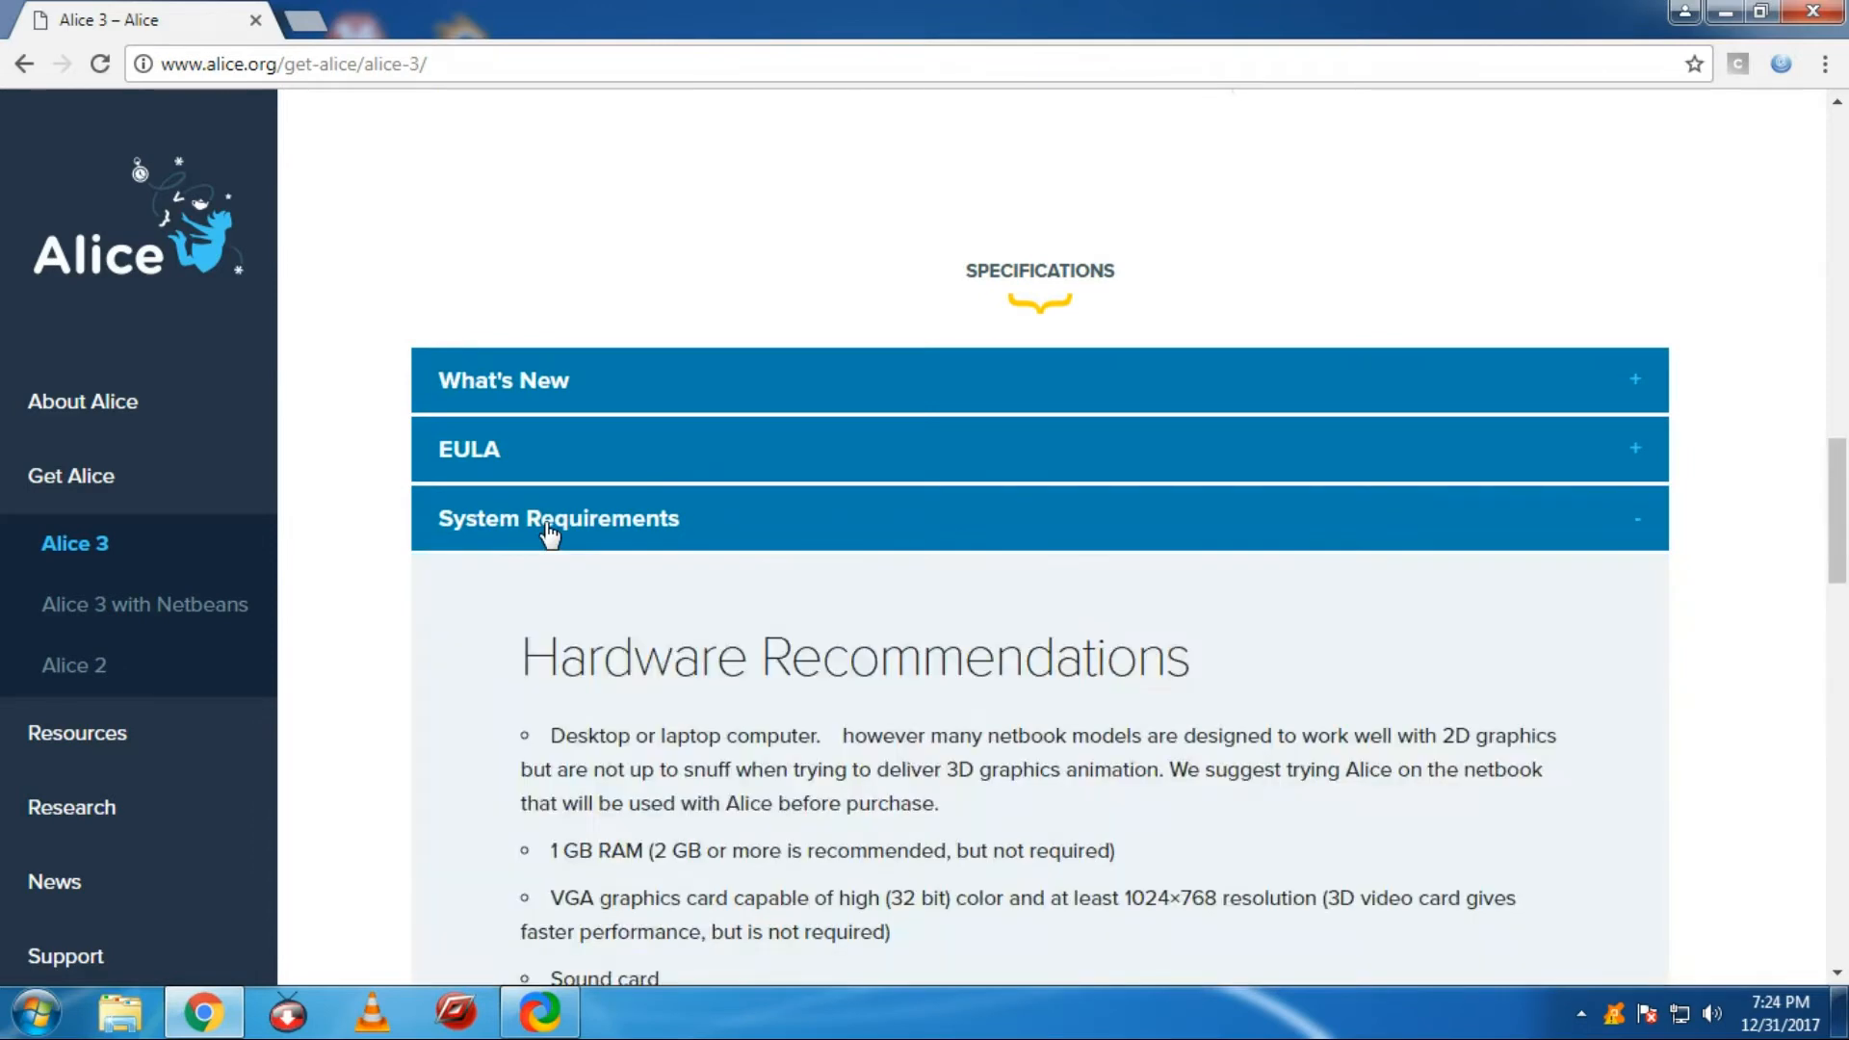
pyautogui.scroll(-3)
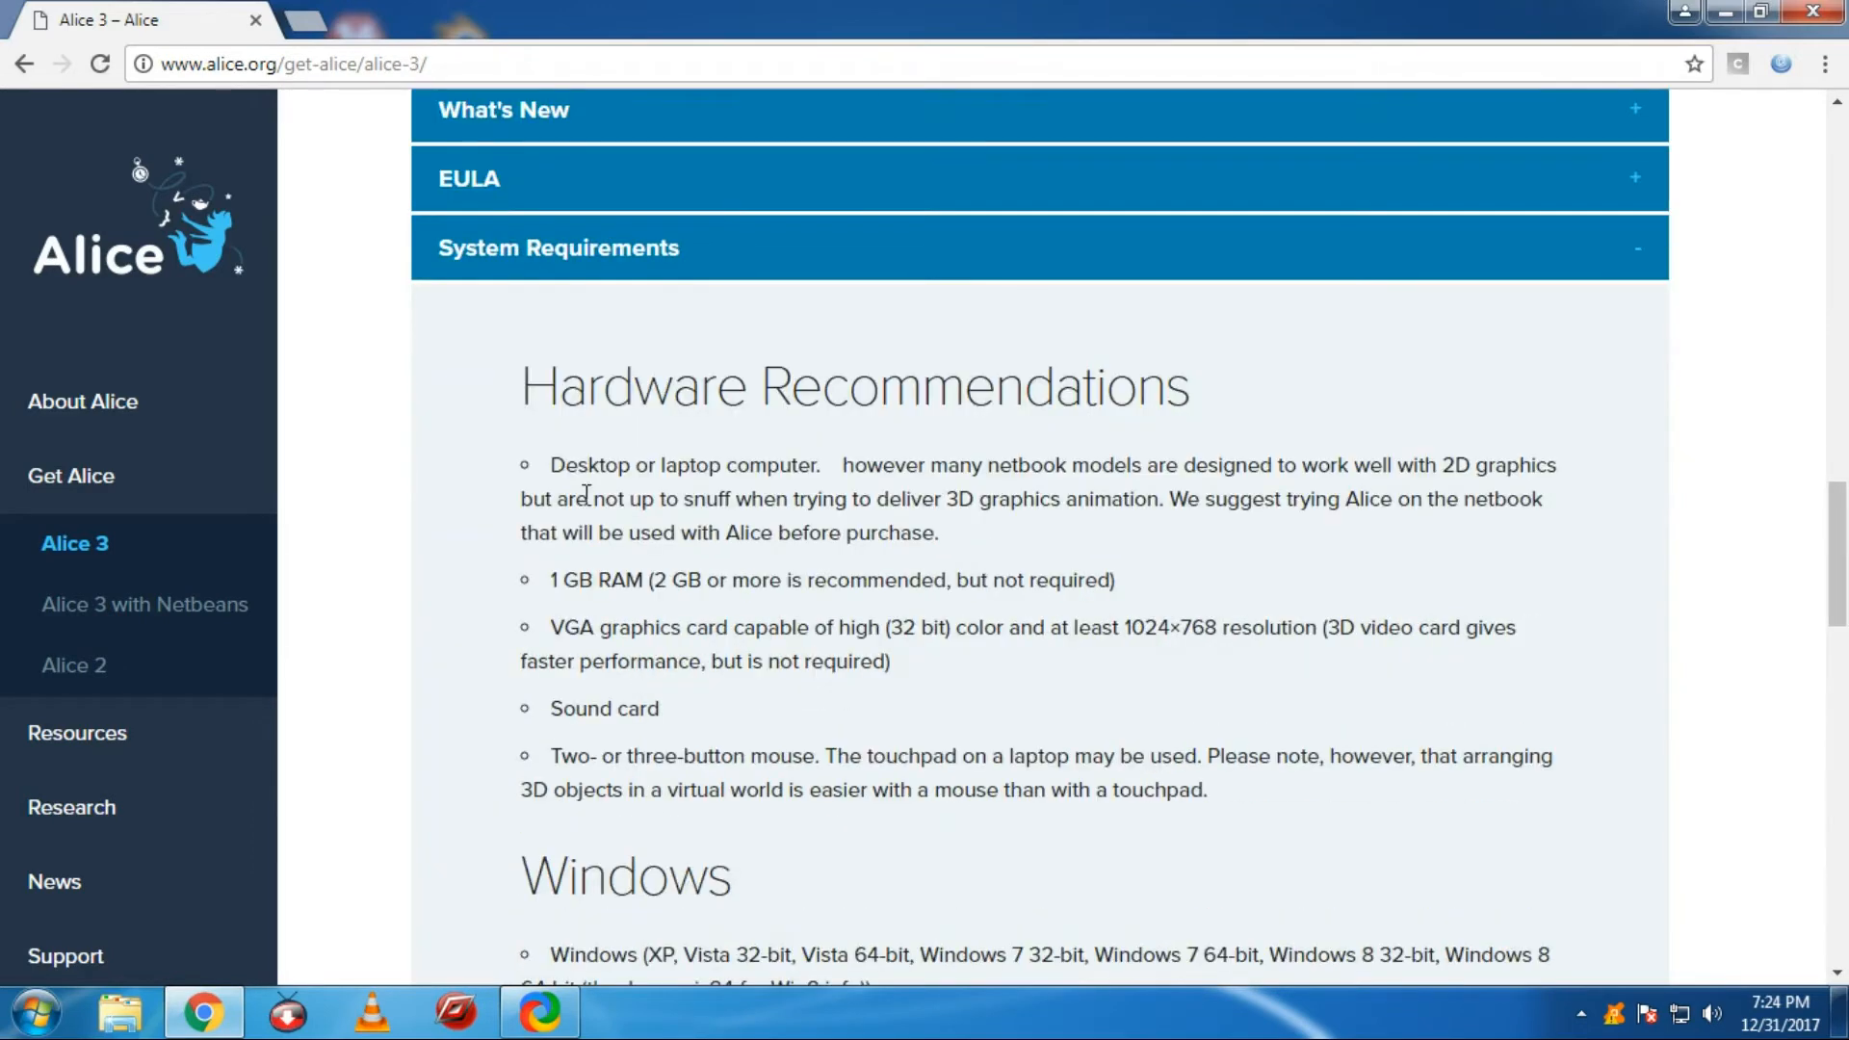
pyautogui.moveTo(655, 608)
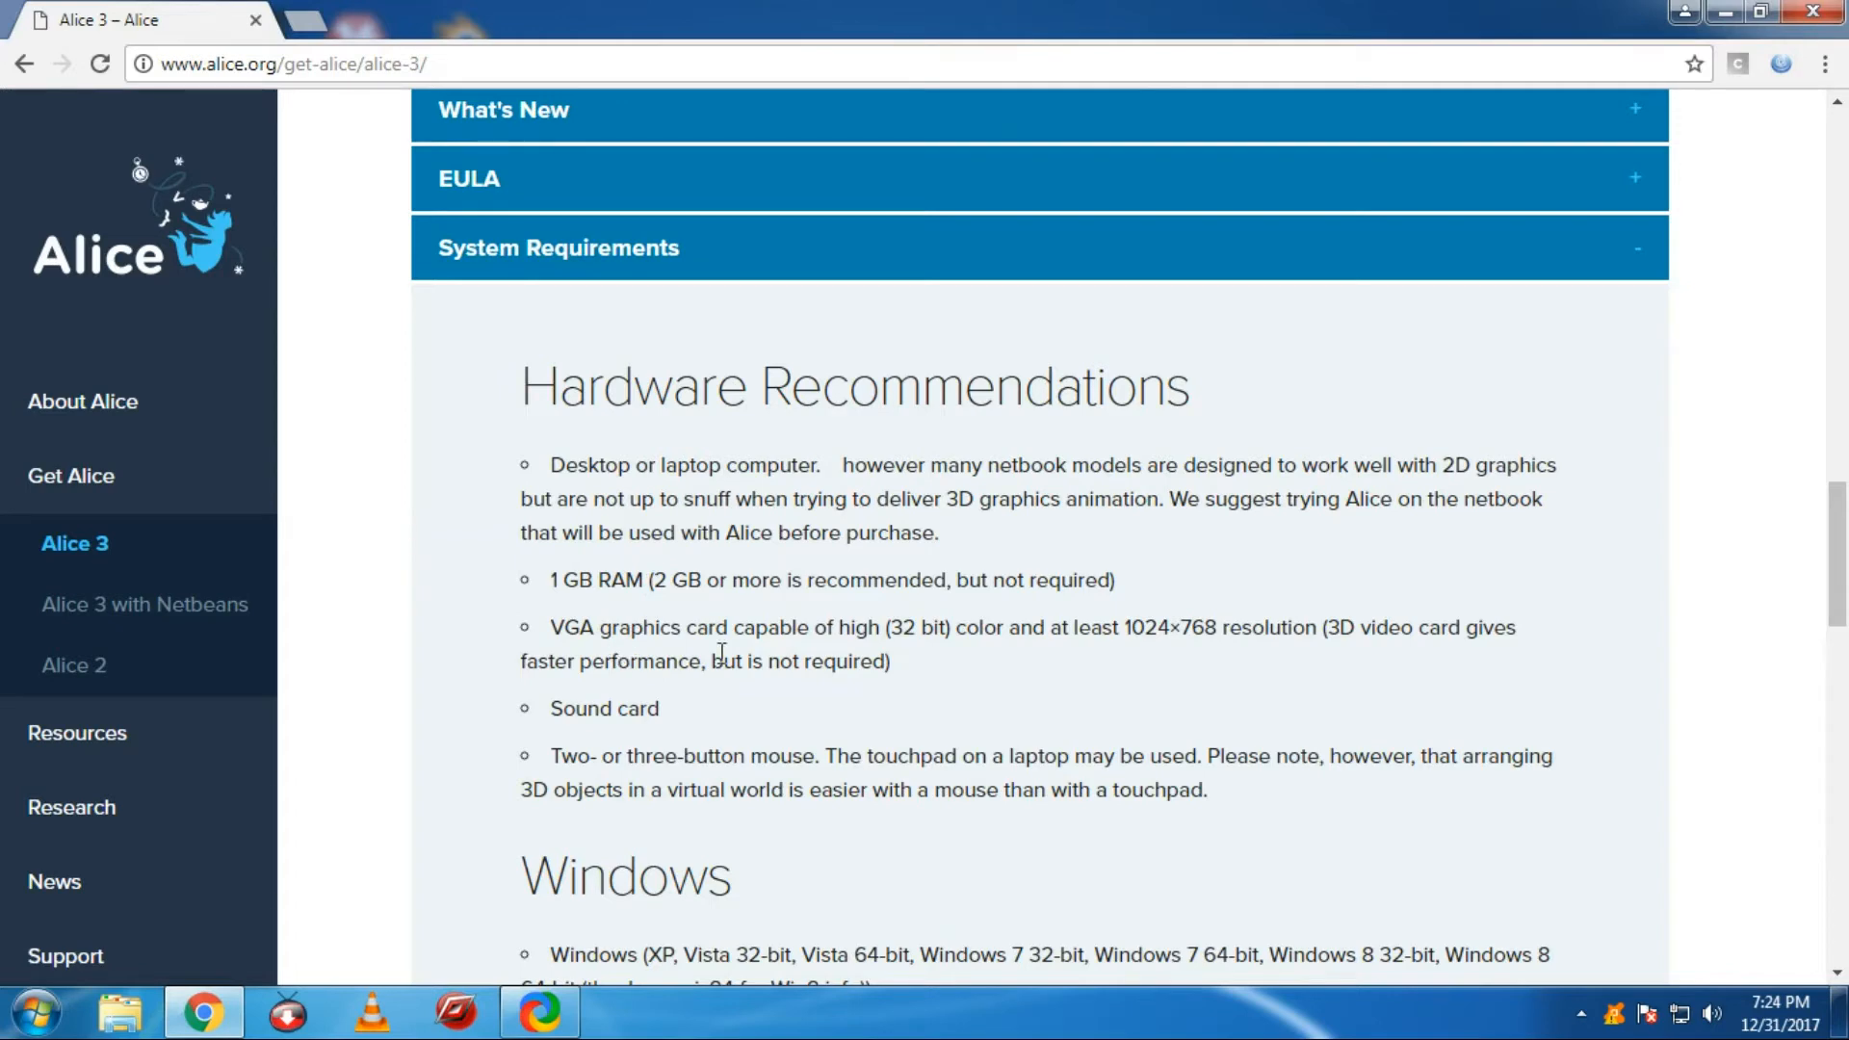
pyautogui.moveTo(1352, 637)
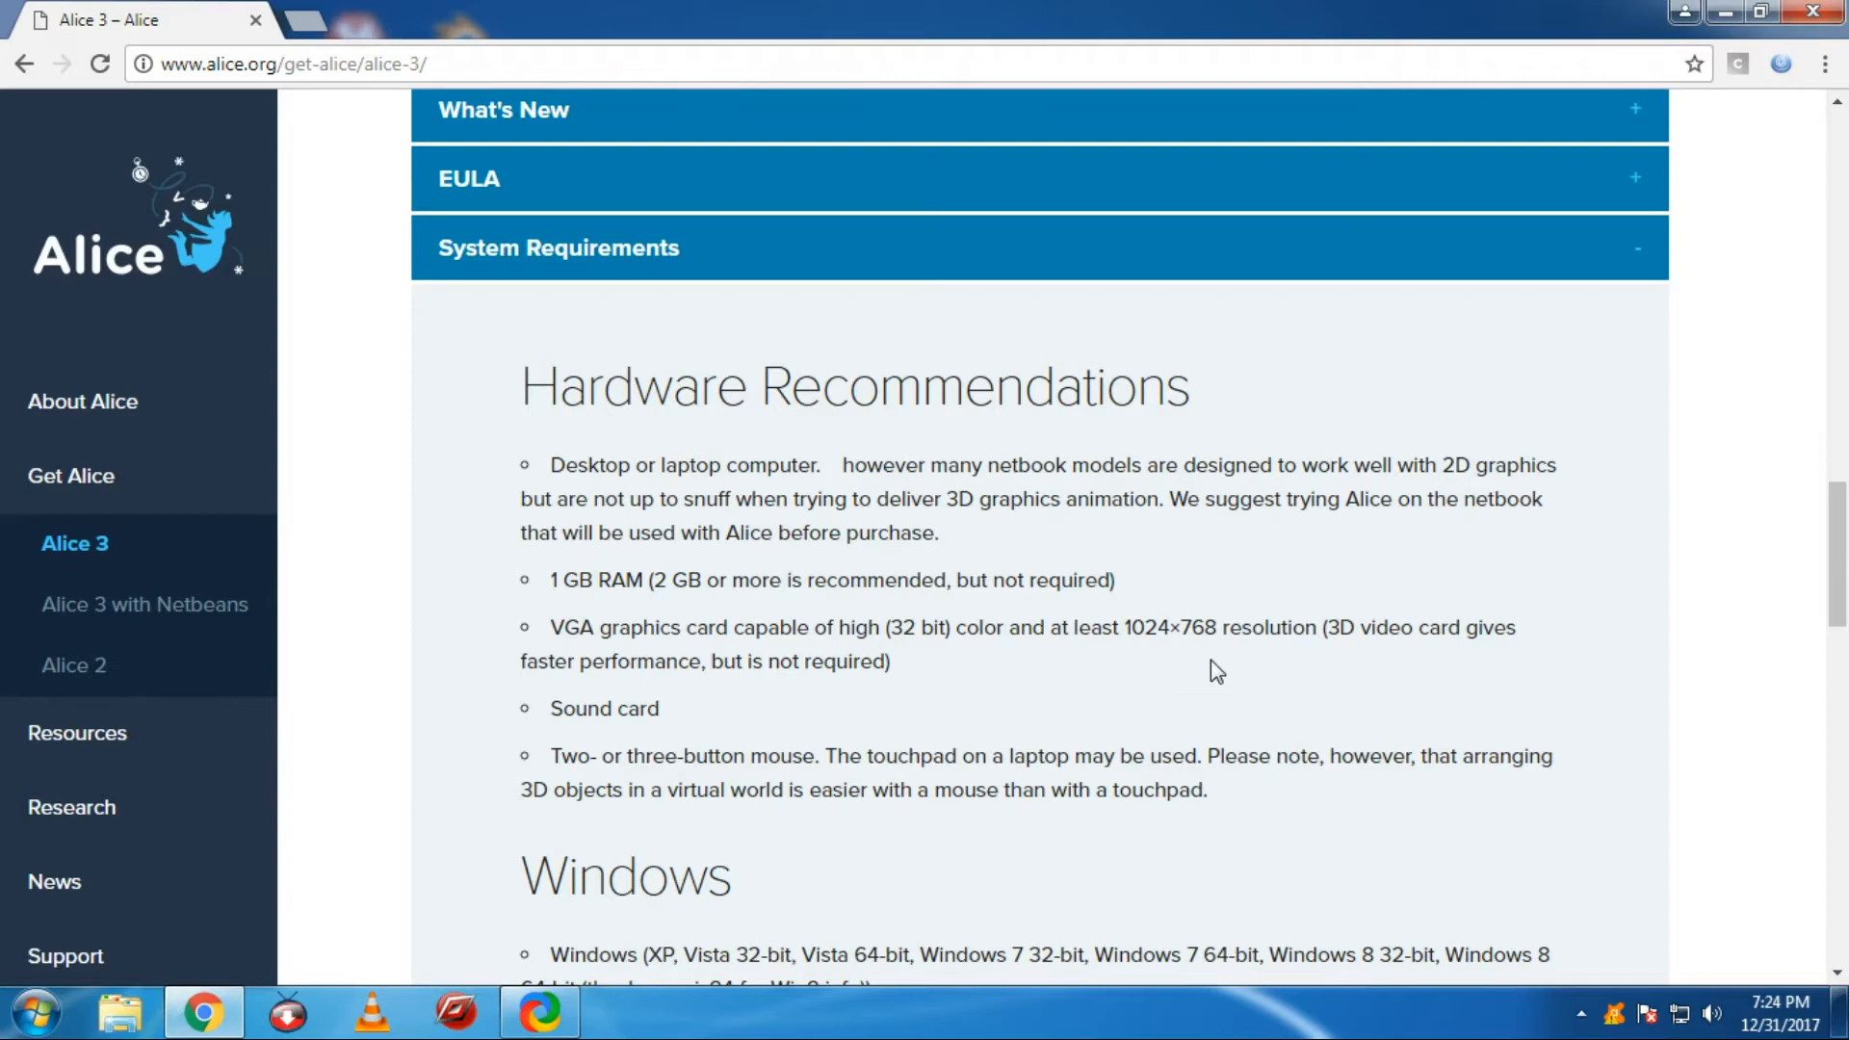
pyautogui.moveTo(1372, 699)
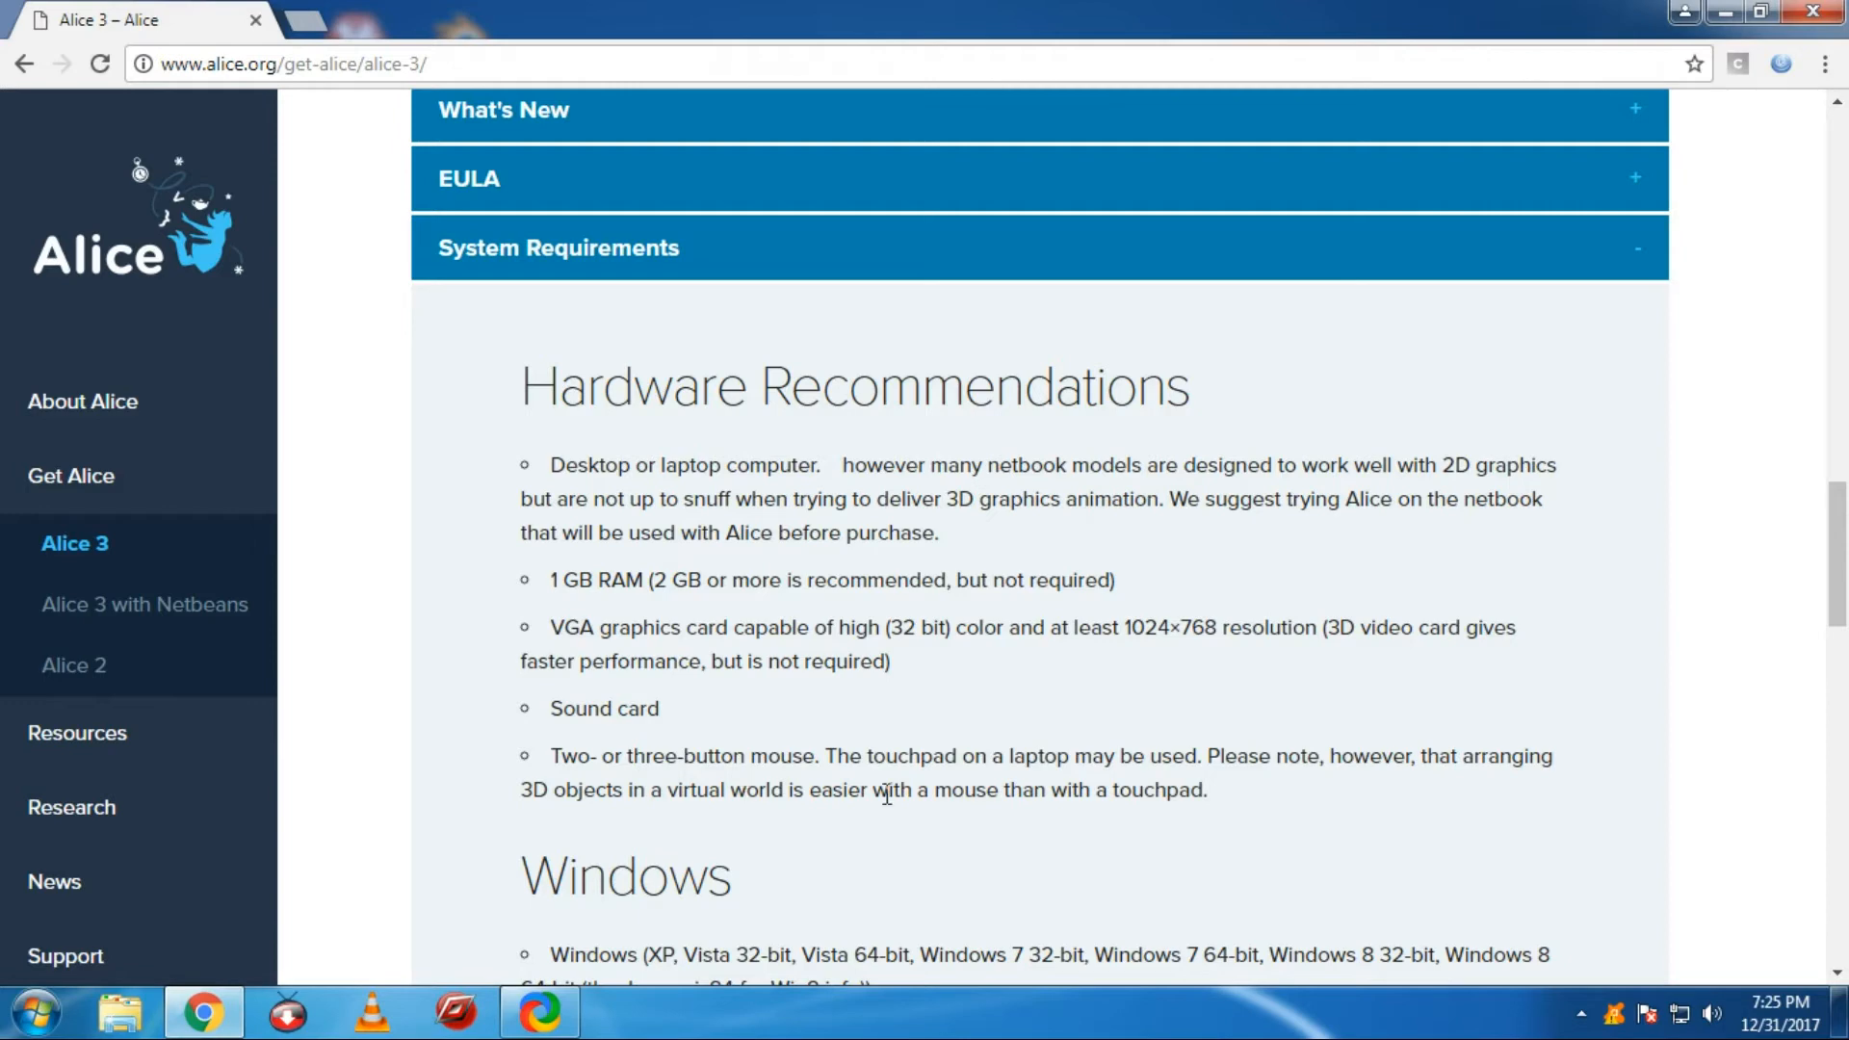
pyautogui.moveTo(1138, 795)
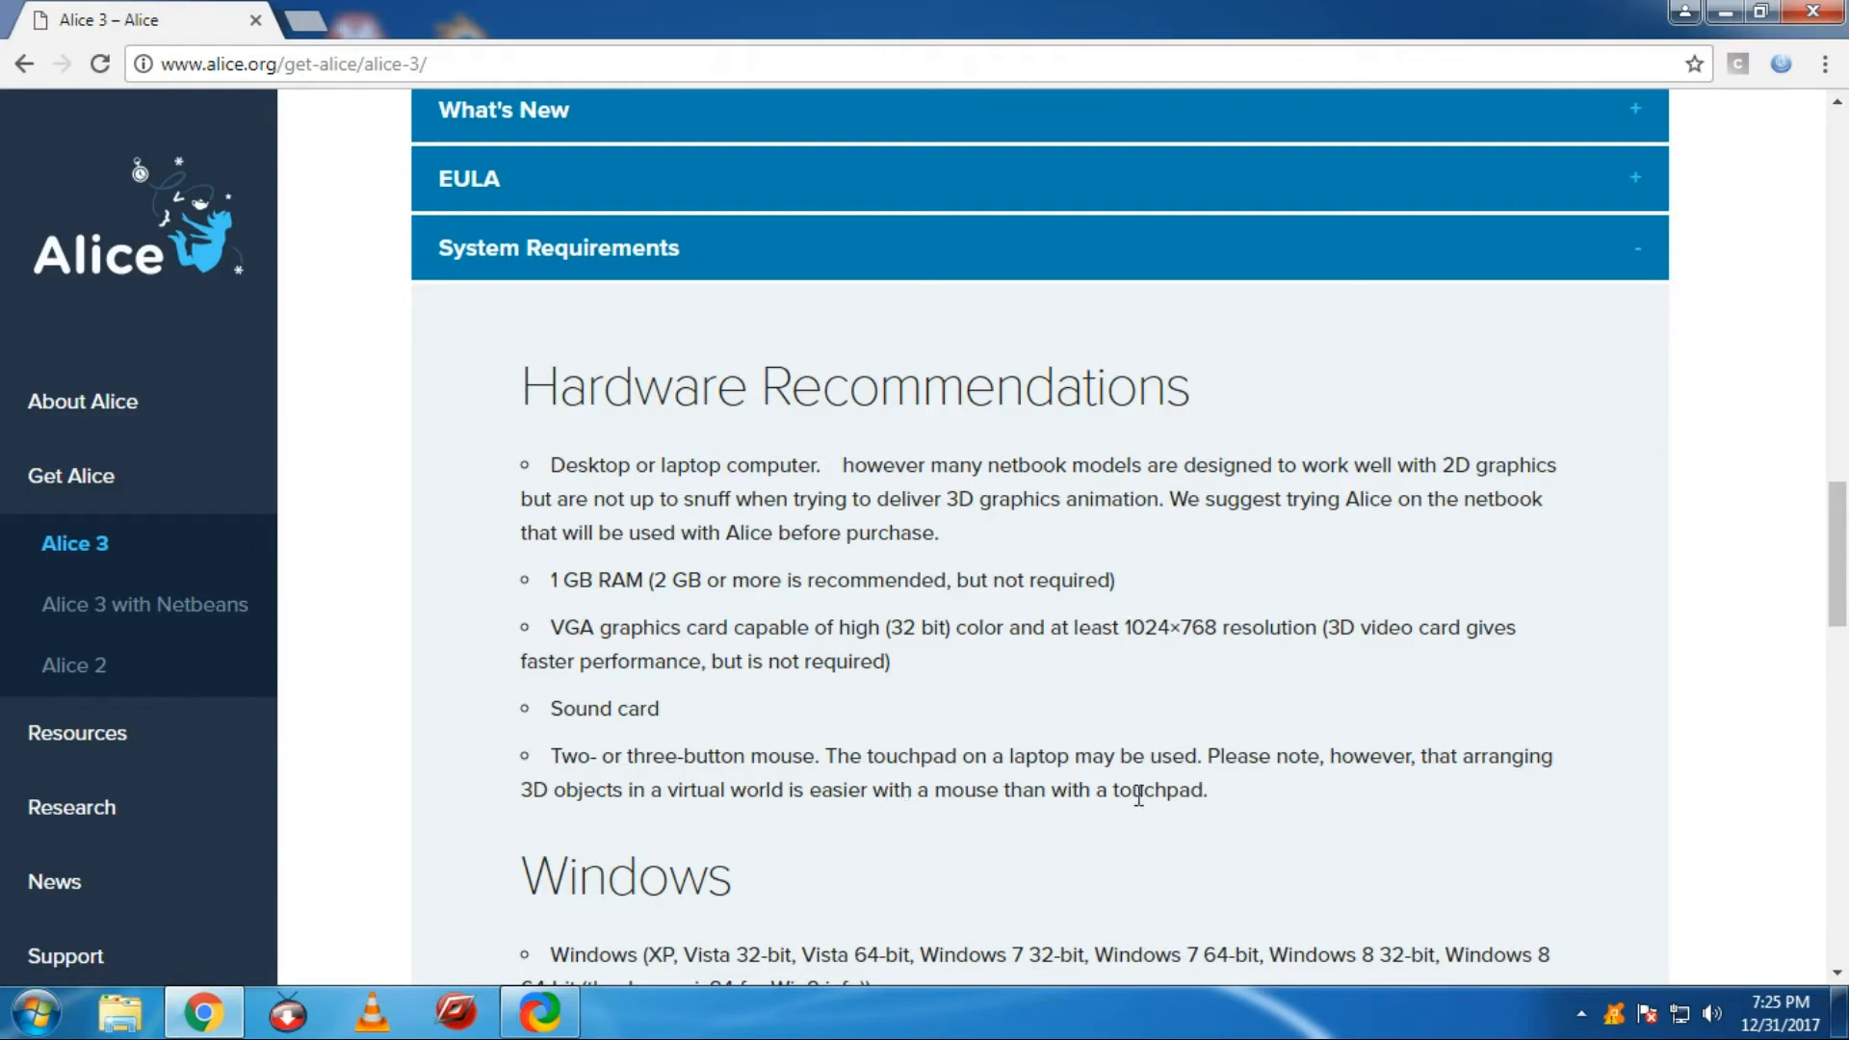
pyautogui.scroll(-3)
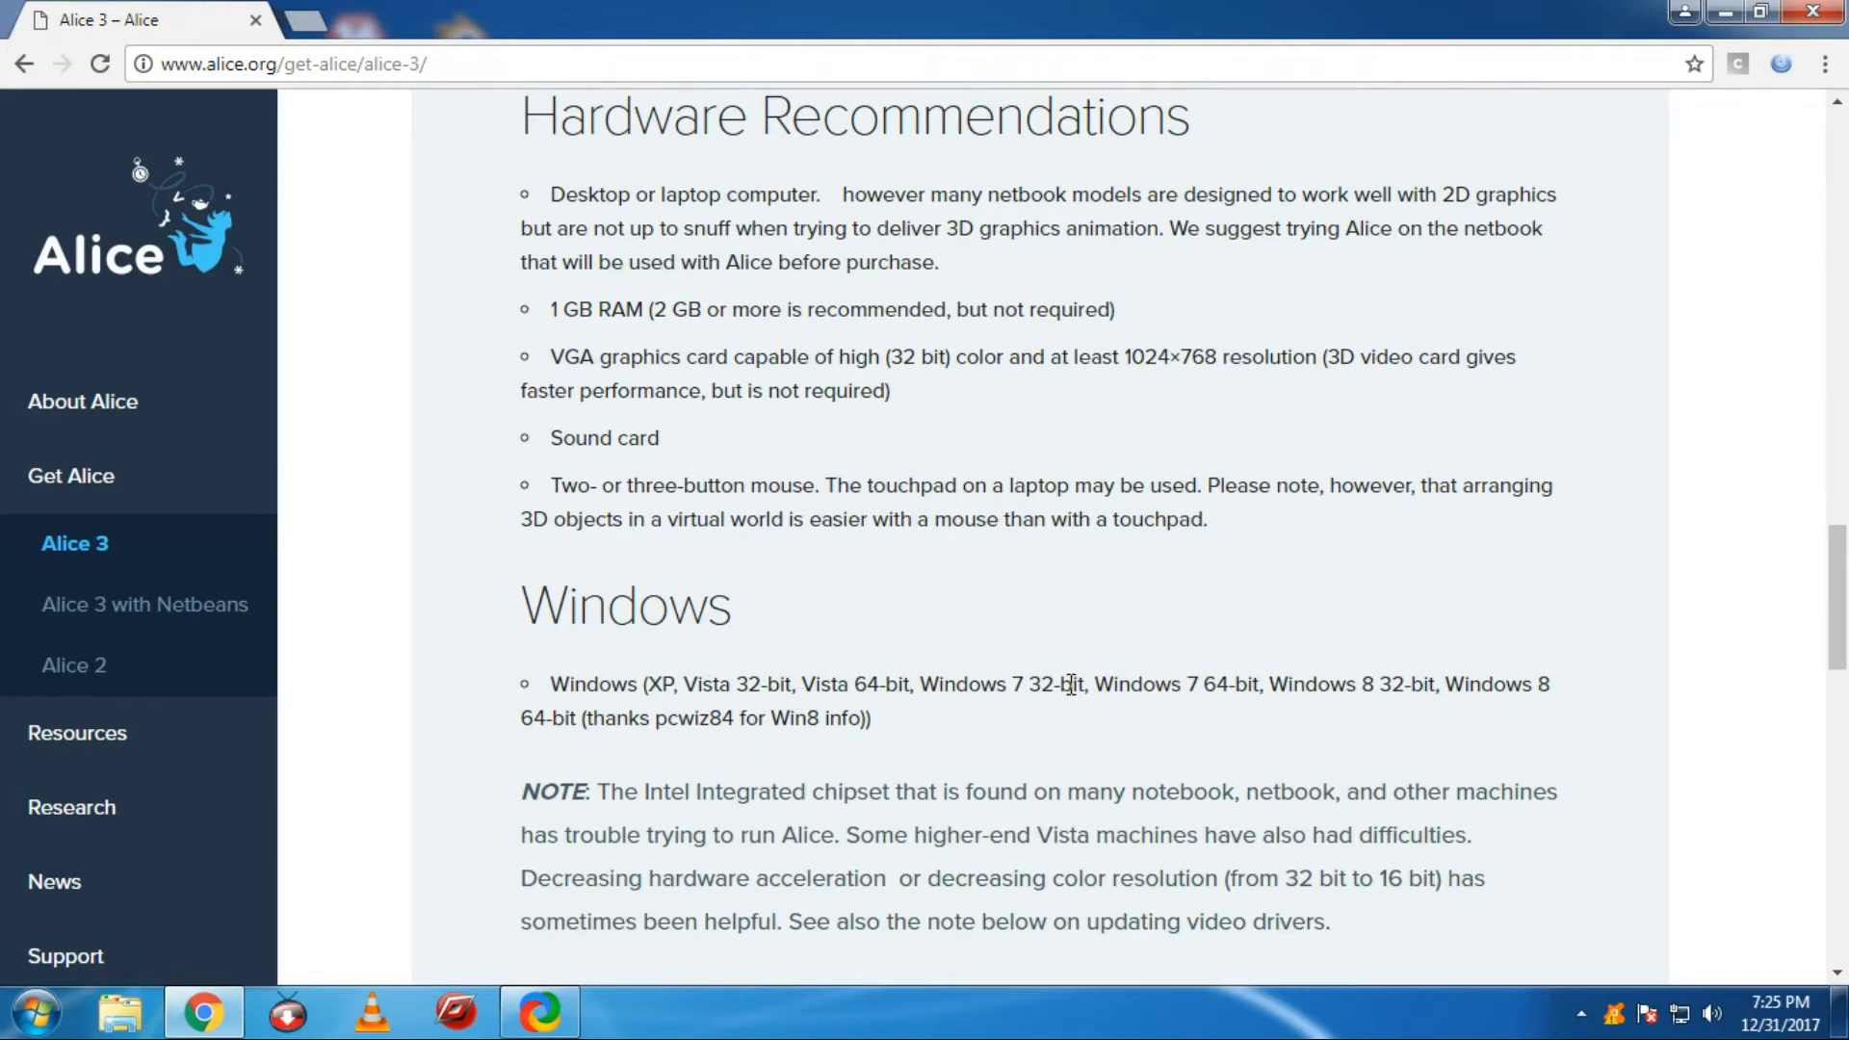
pyautogui.moveTo(1521, 731)
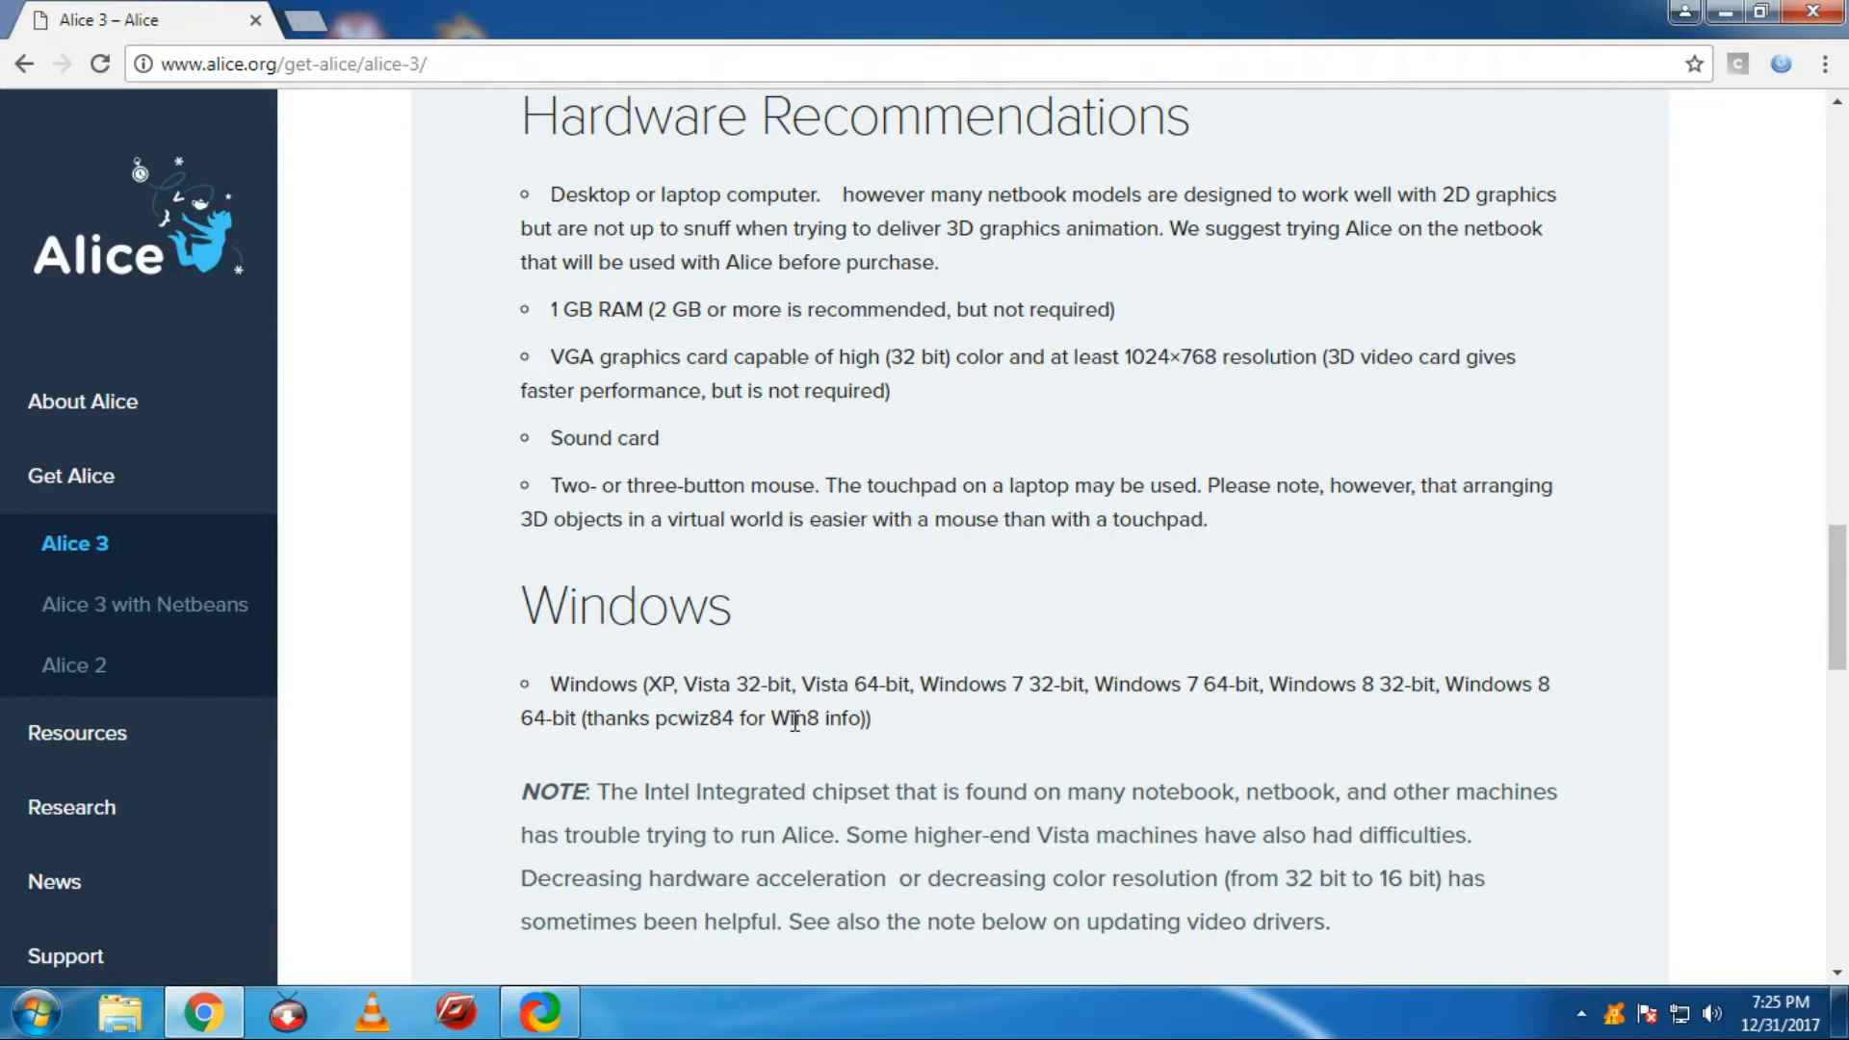
pyautogui.moveTo(1077, 784)
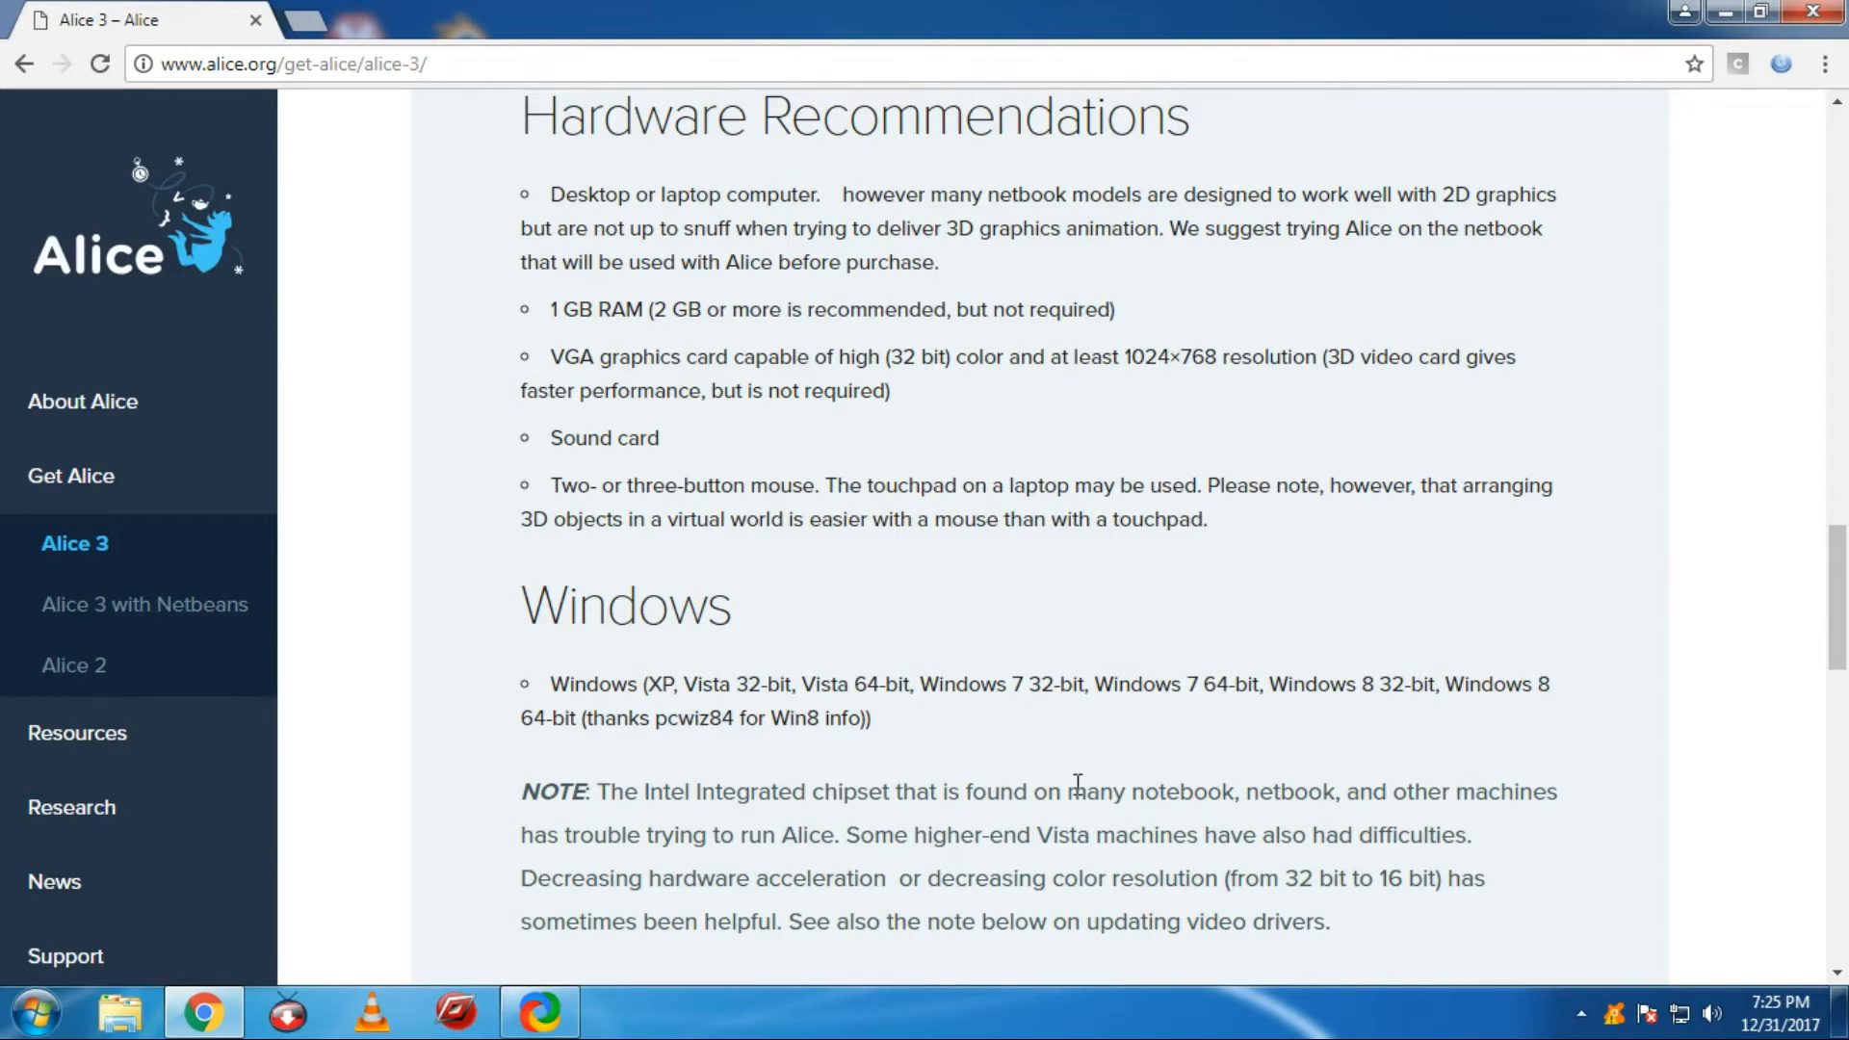
pyautogui.scroll(-3)
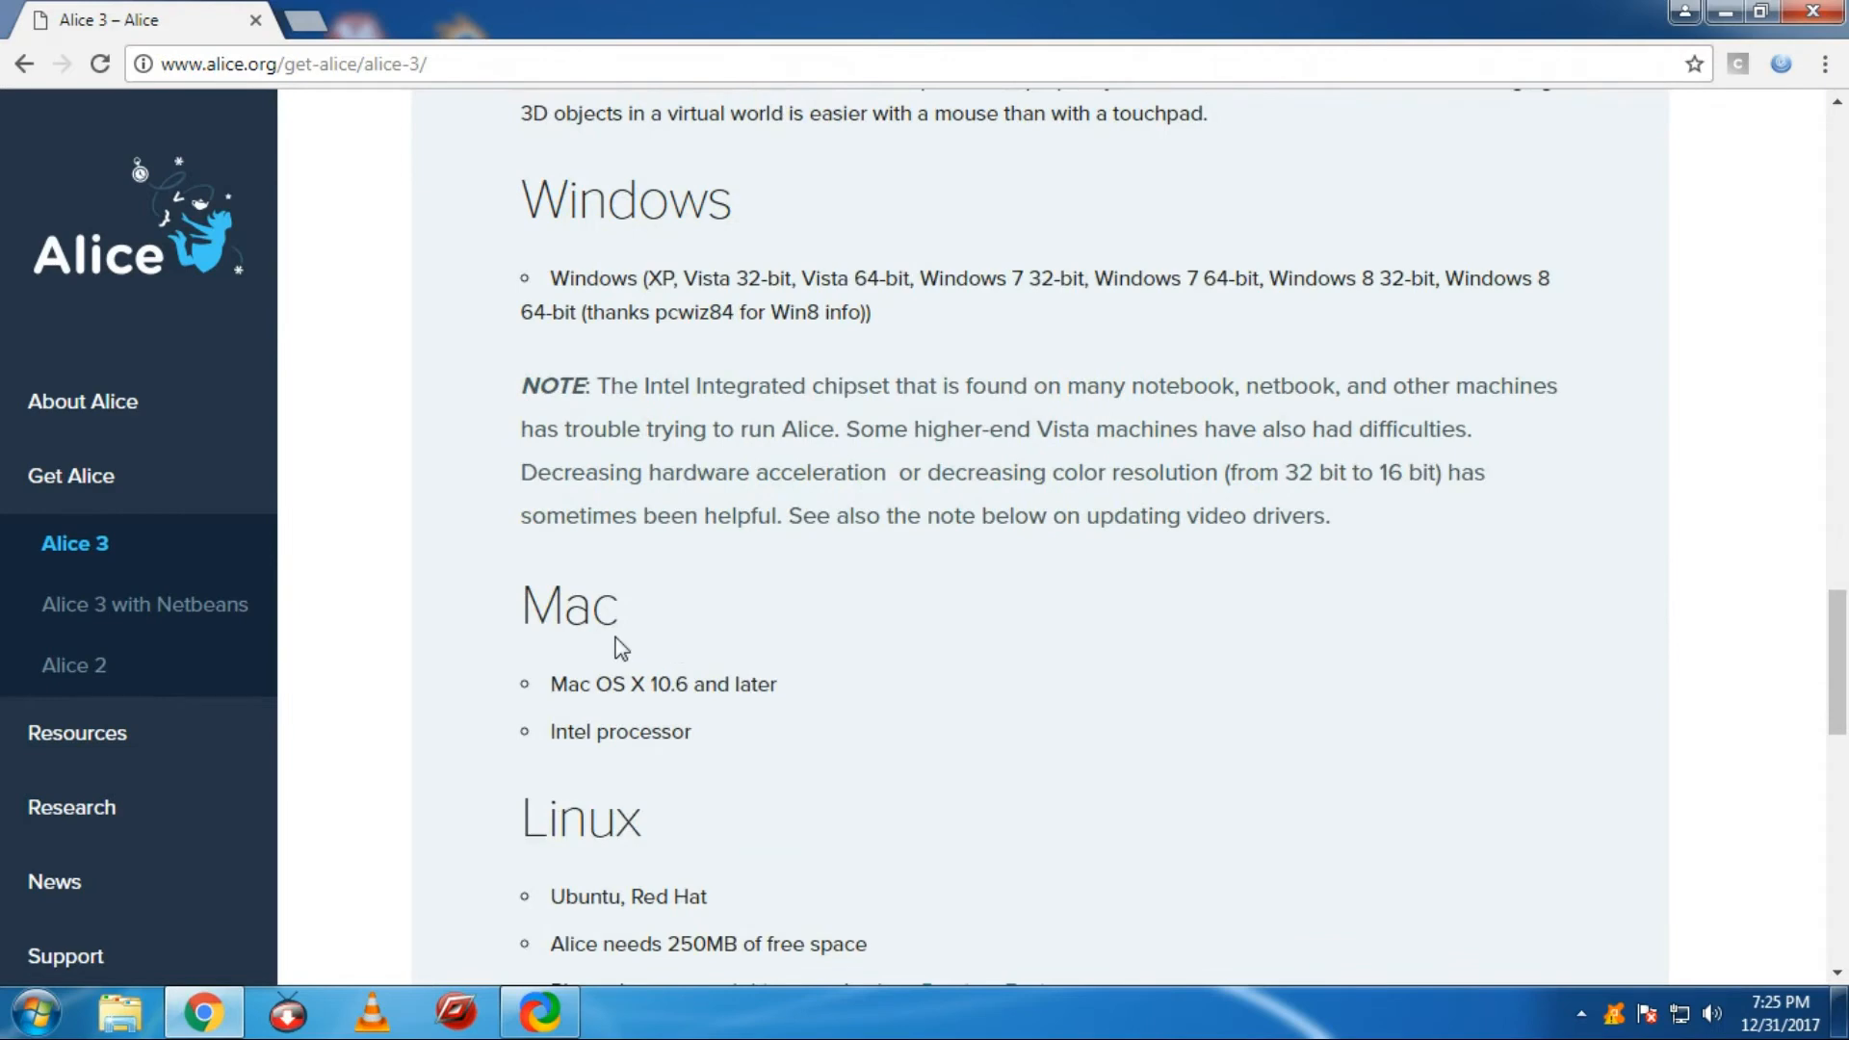
pyautogui.moveTo(642, 673)
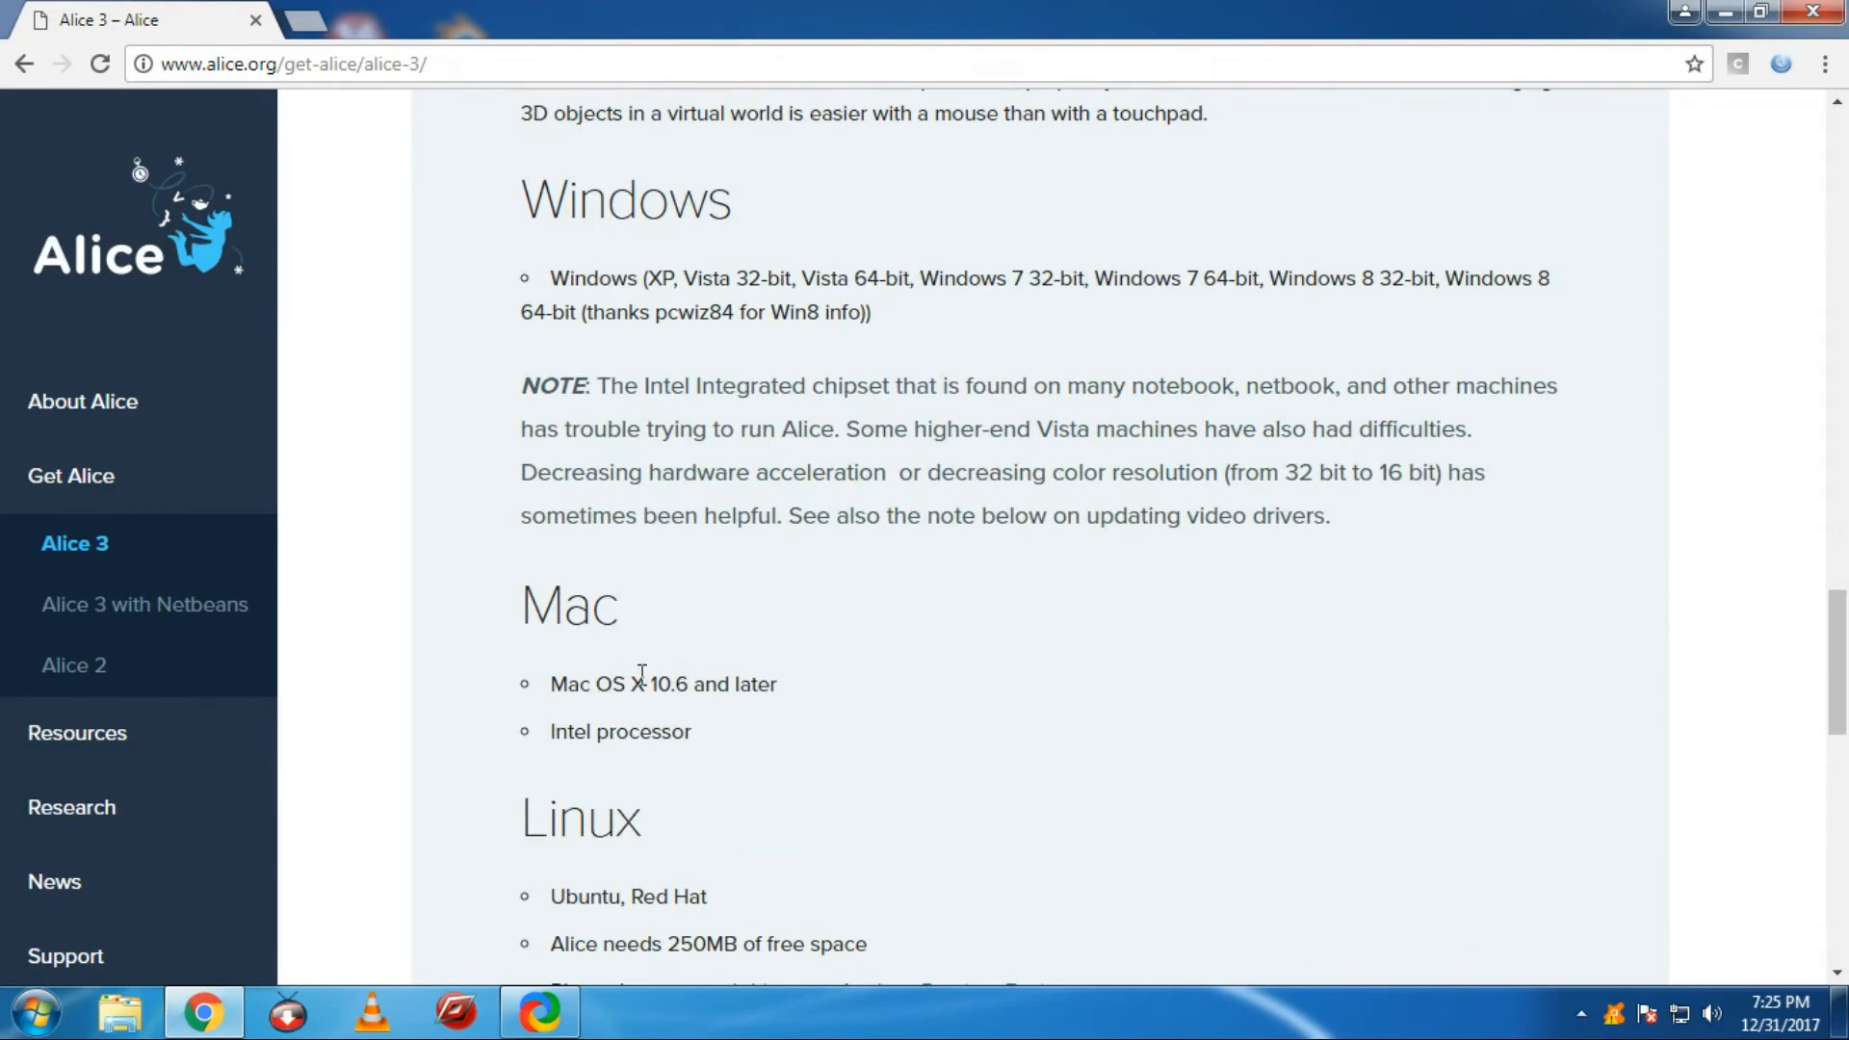
pyautogui.scroll(-3)
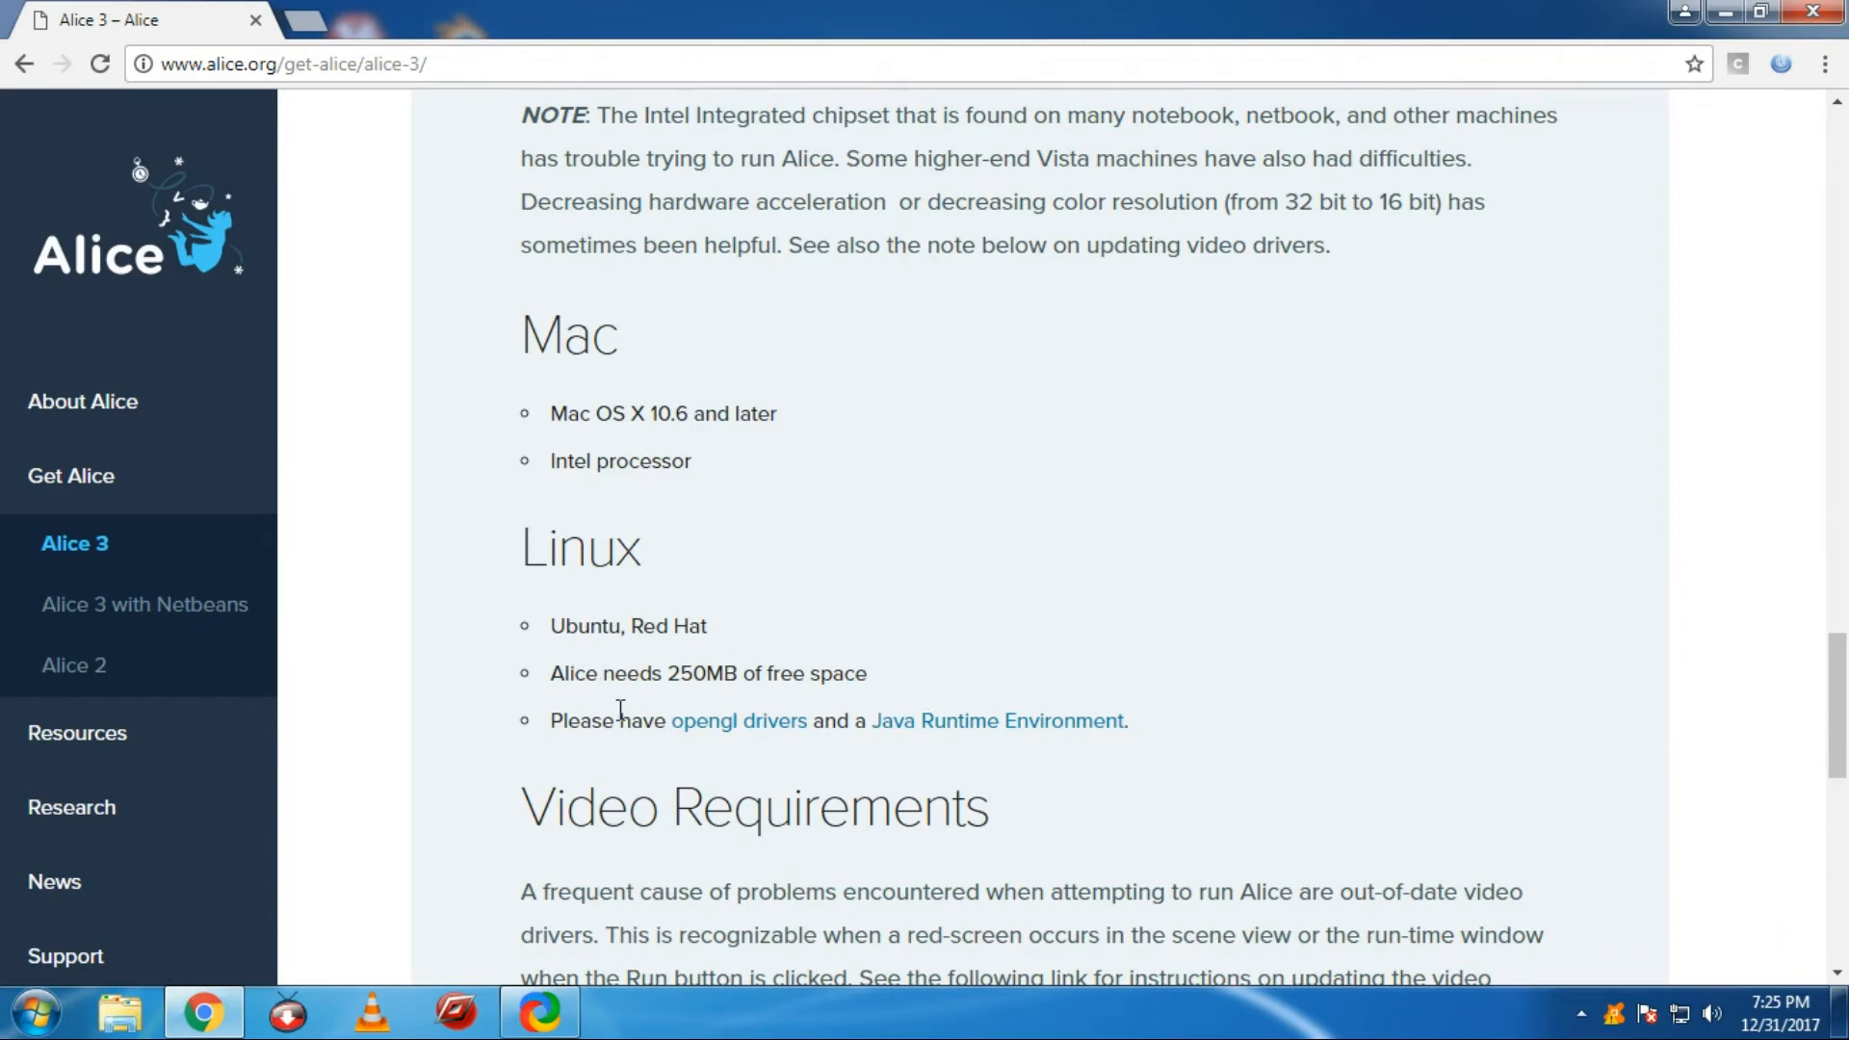
pyautogui.moveTo(857, 663)
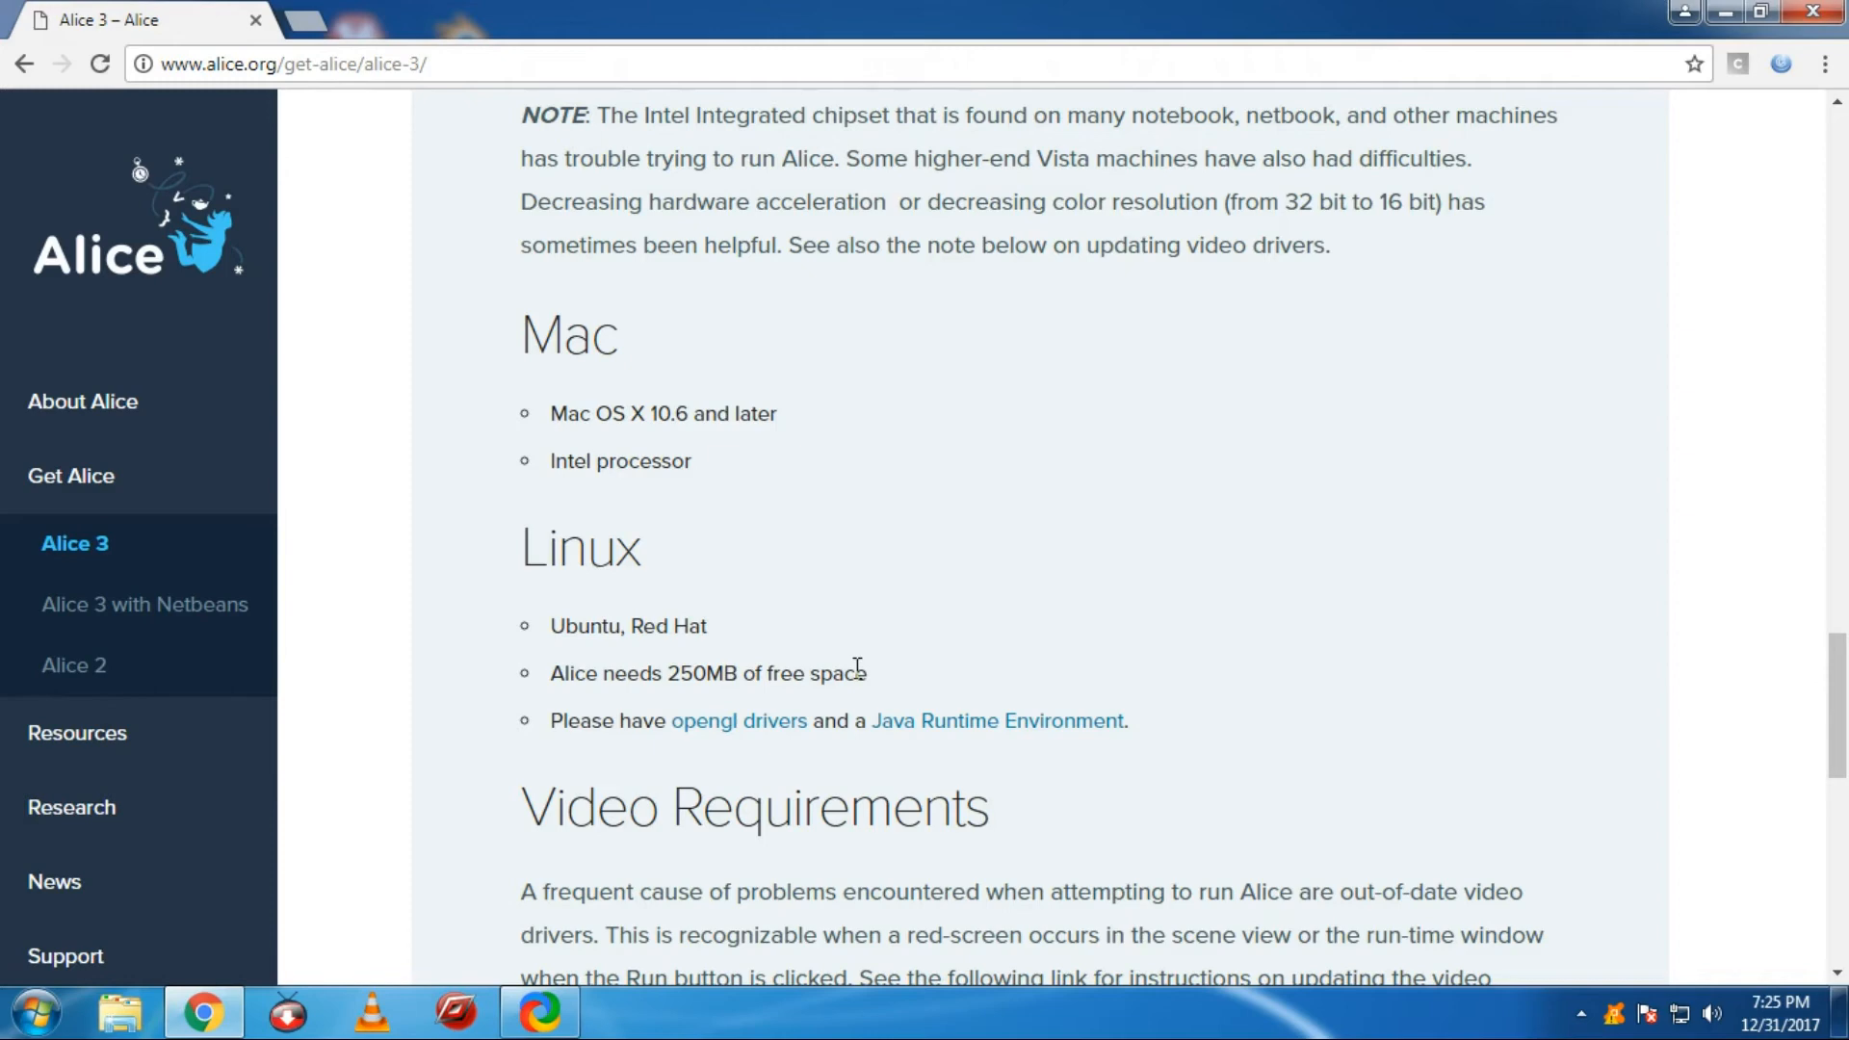
pyautogui.scroll(-3)
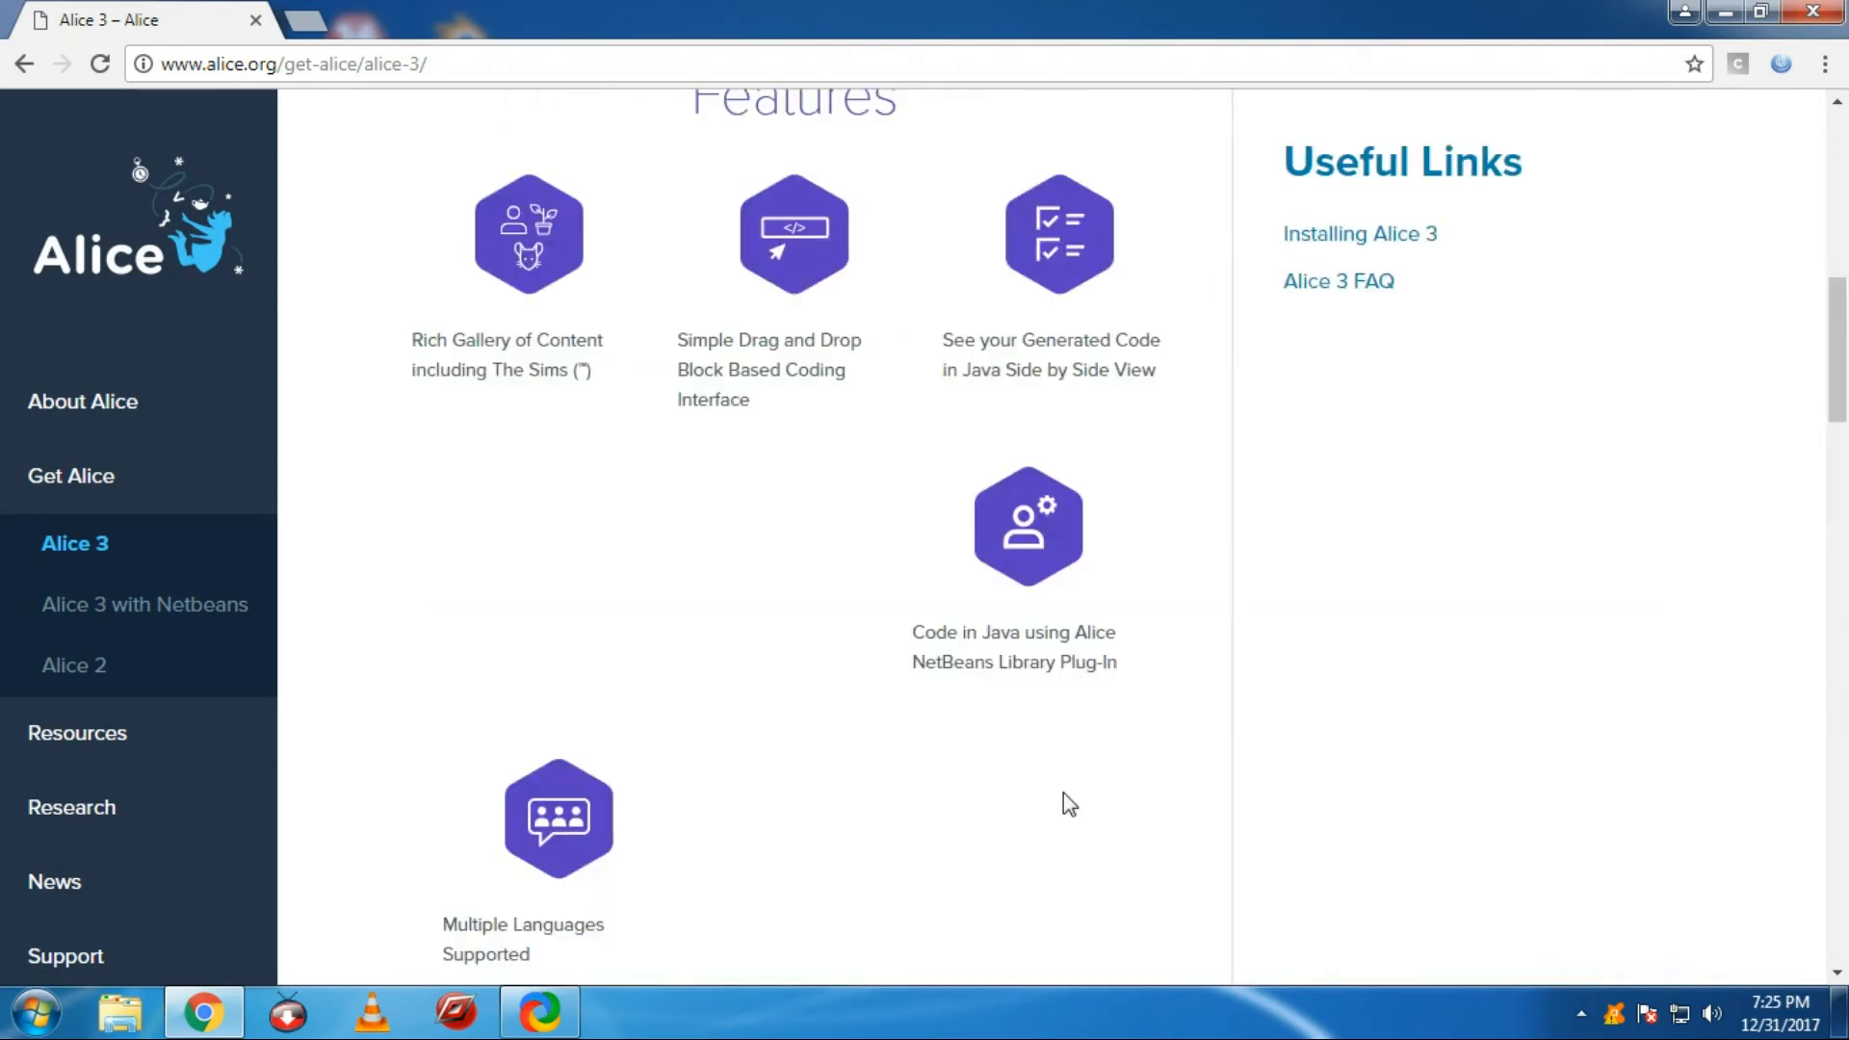
# Step: Start the Windows (64 Bit) 1.4 GB installer download, then cancel it
pyautogui.scroll(3)
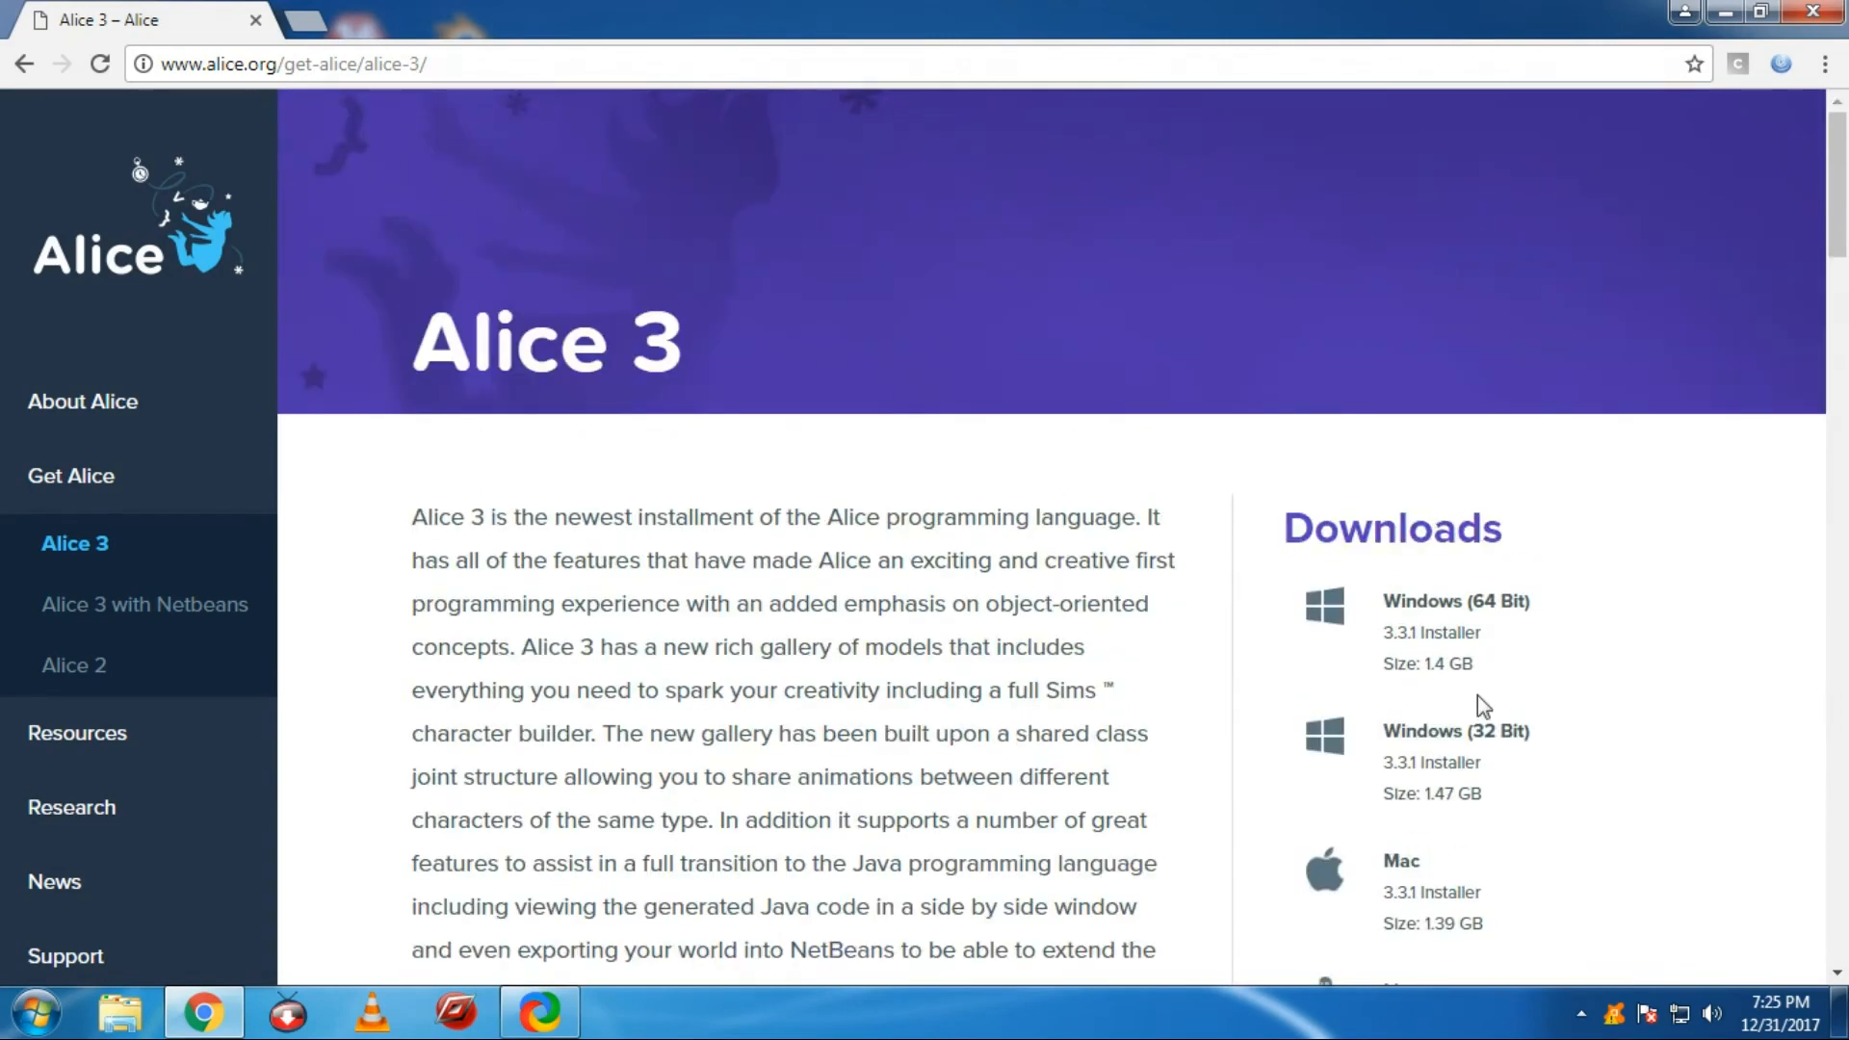
pyautogui.scroll(-3)
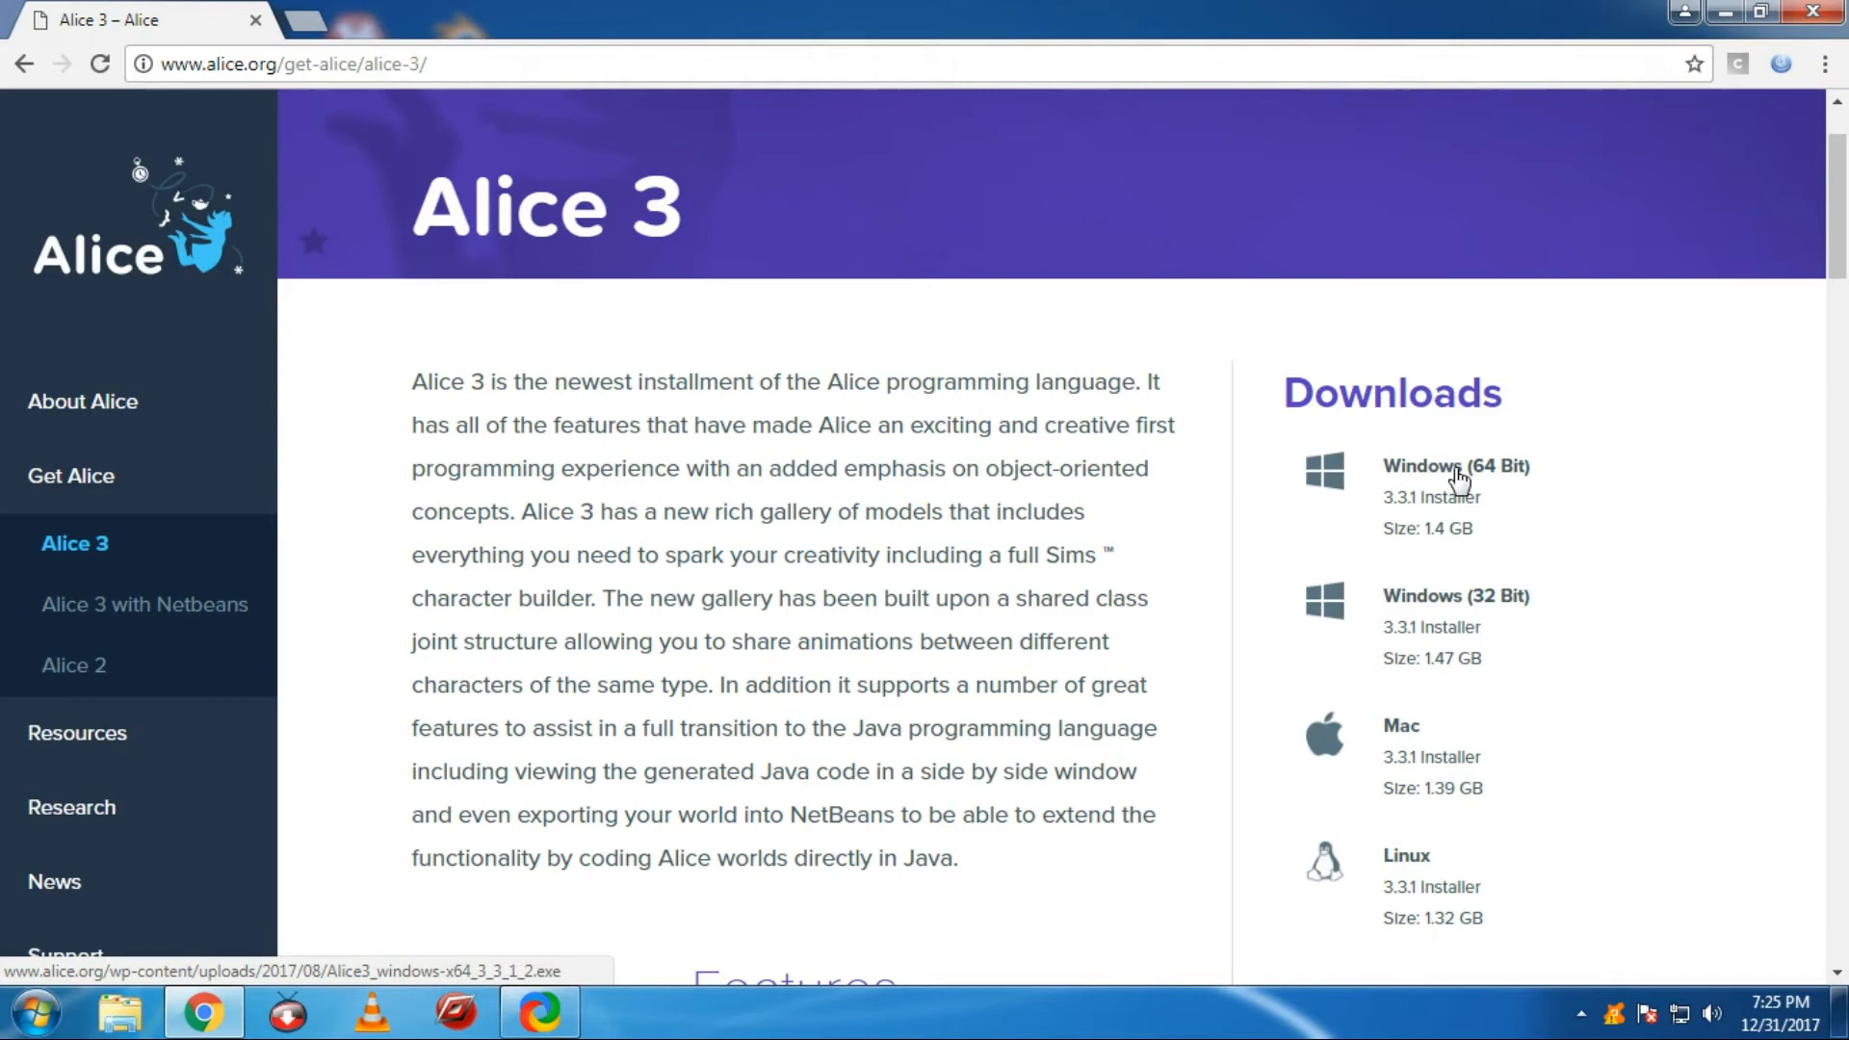
pyautogui.moveTo(1479, 608)
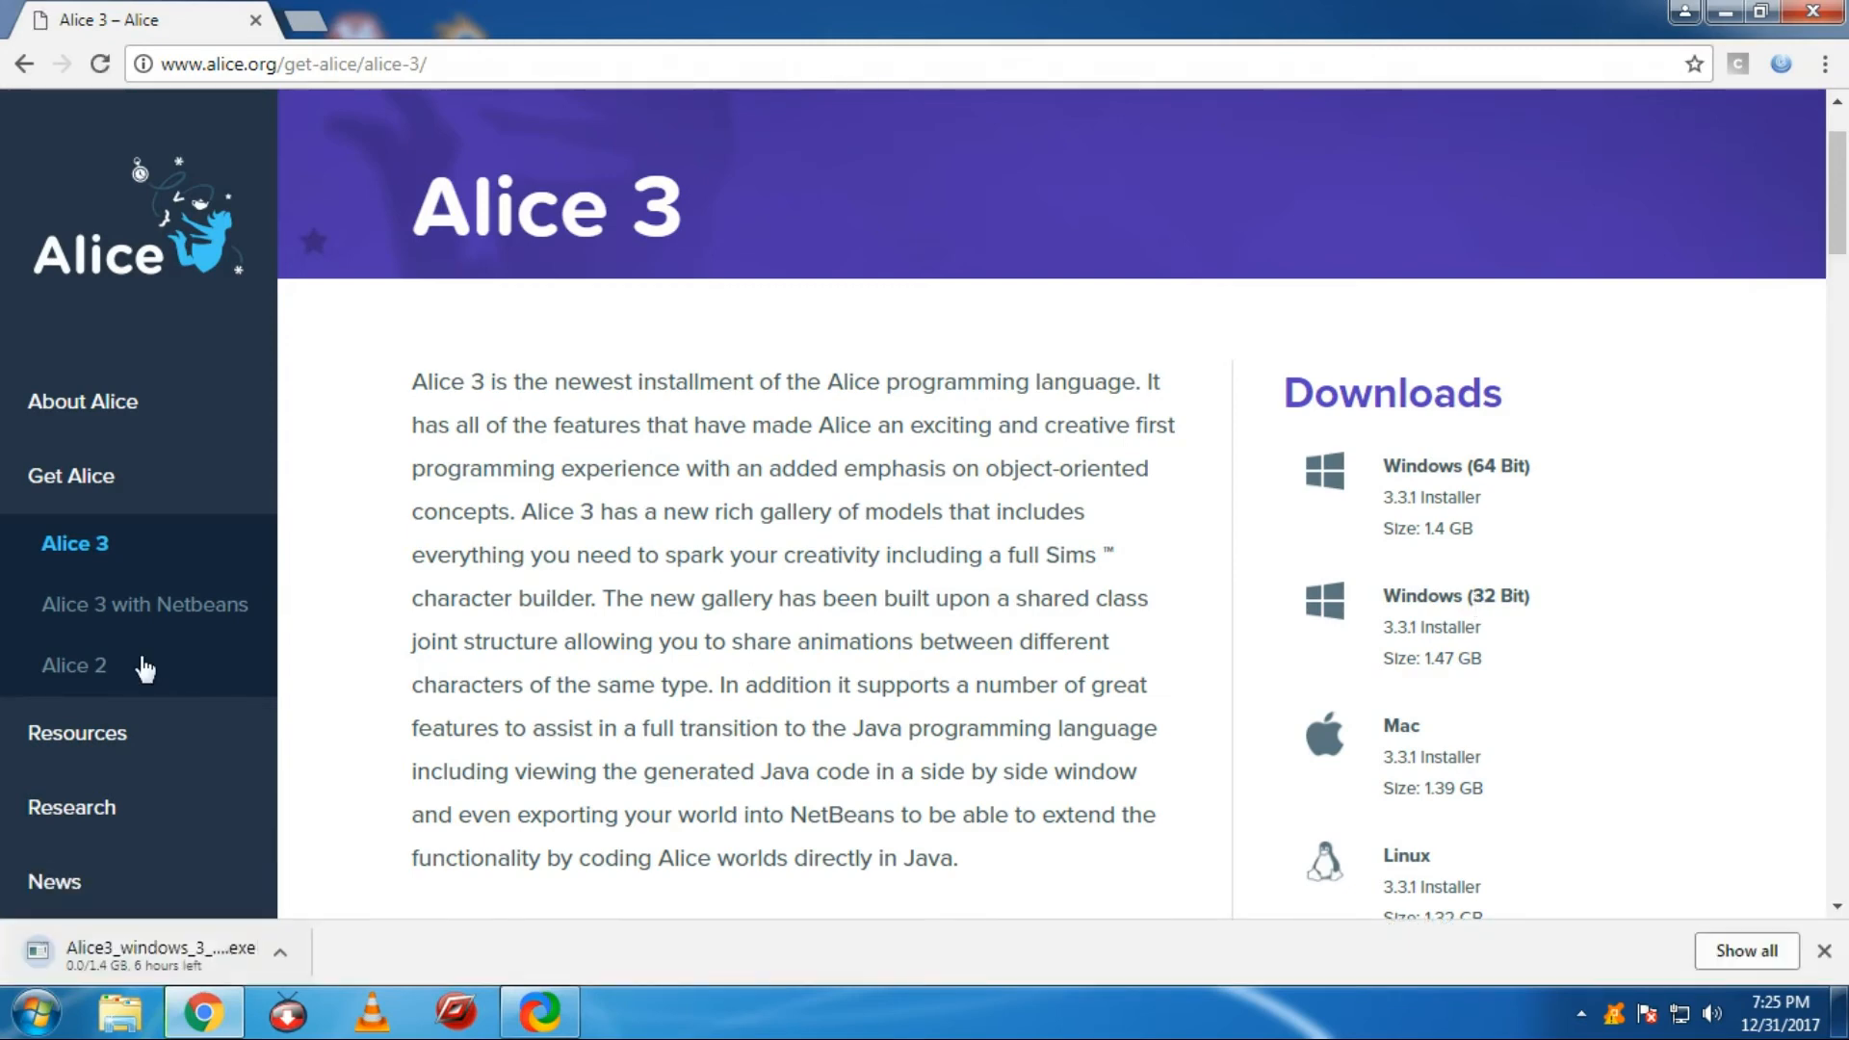
pyautogui.moveTo(153, 949)
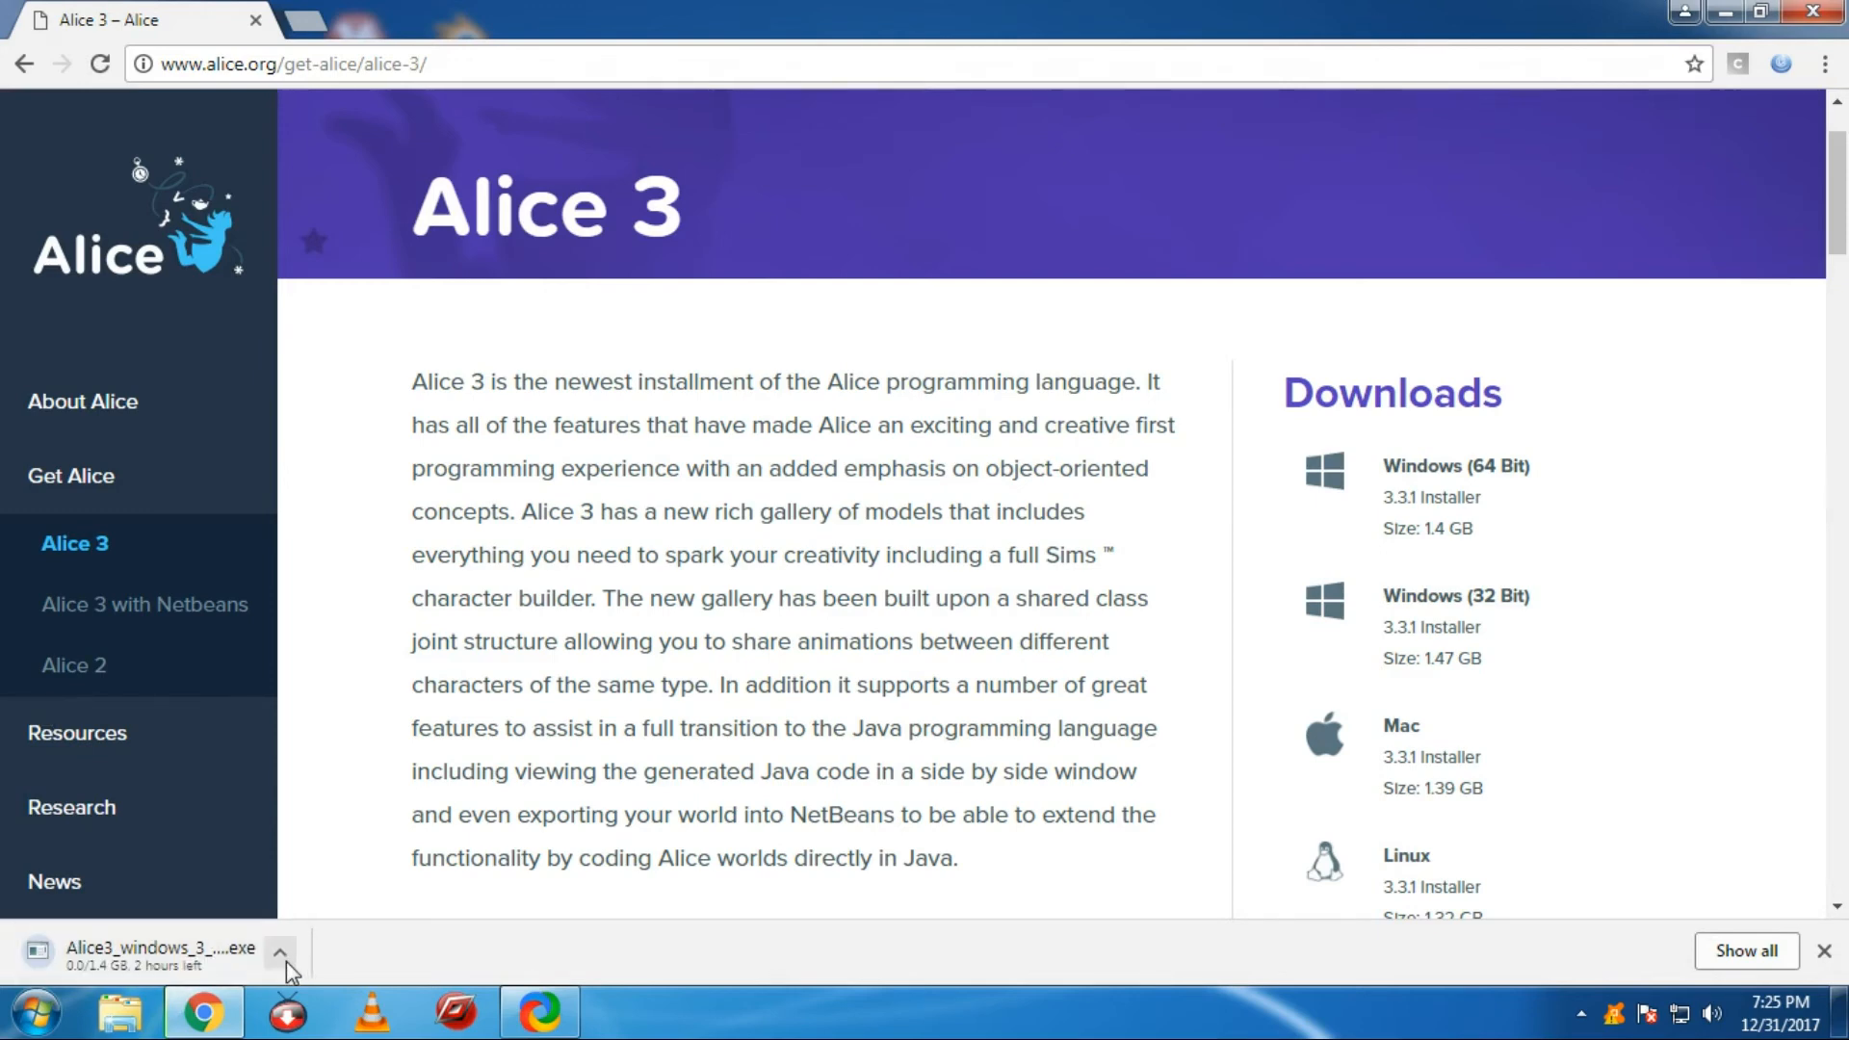
pyautogui.click(279, 952)
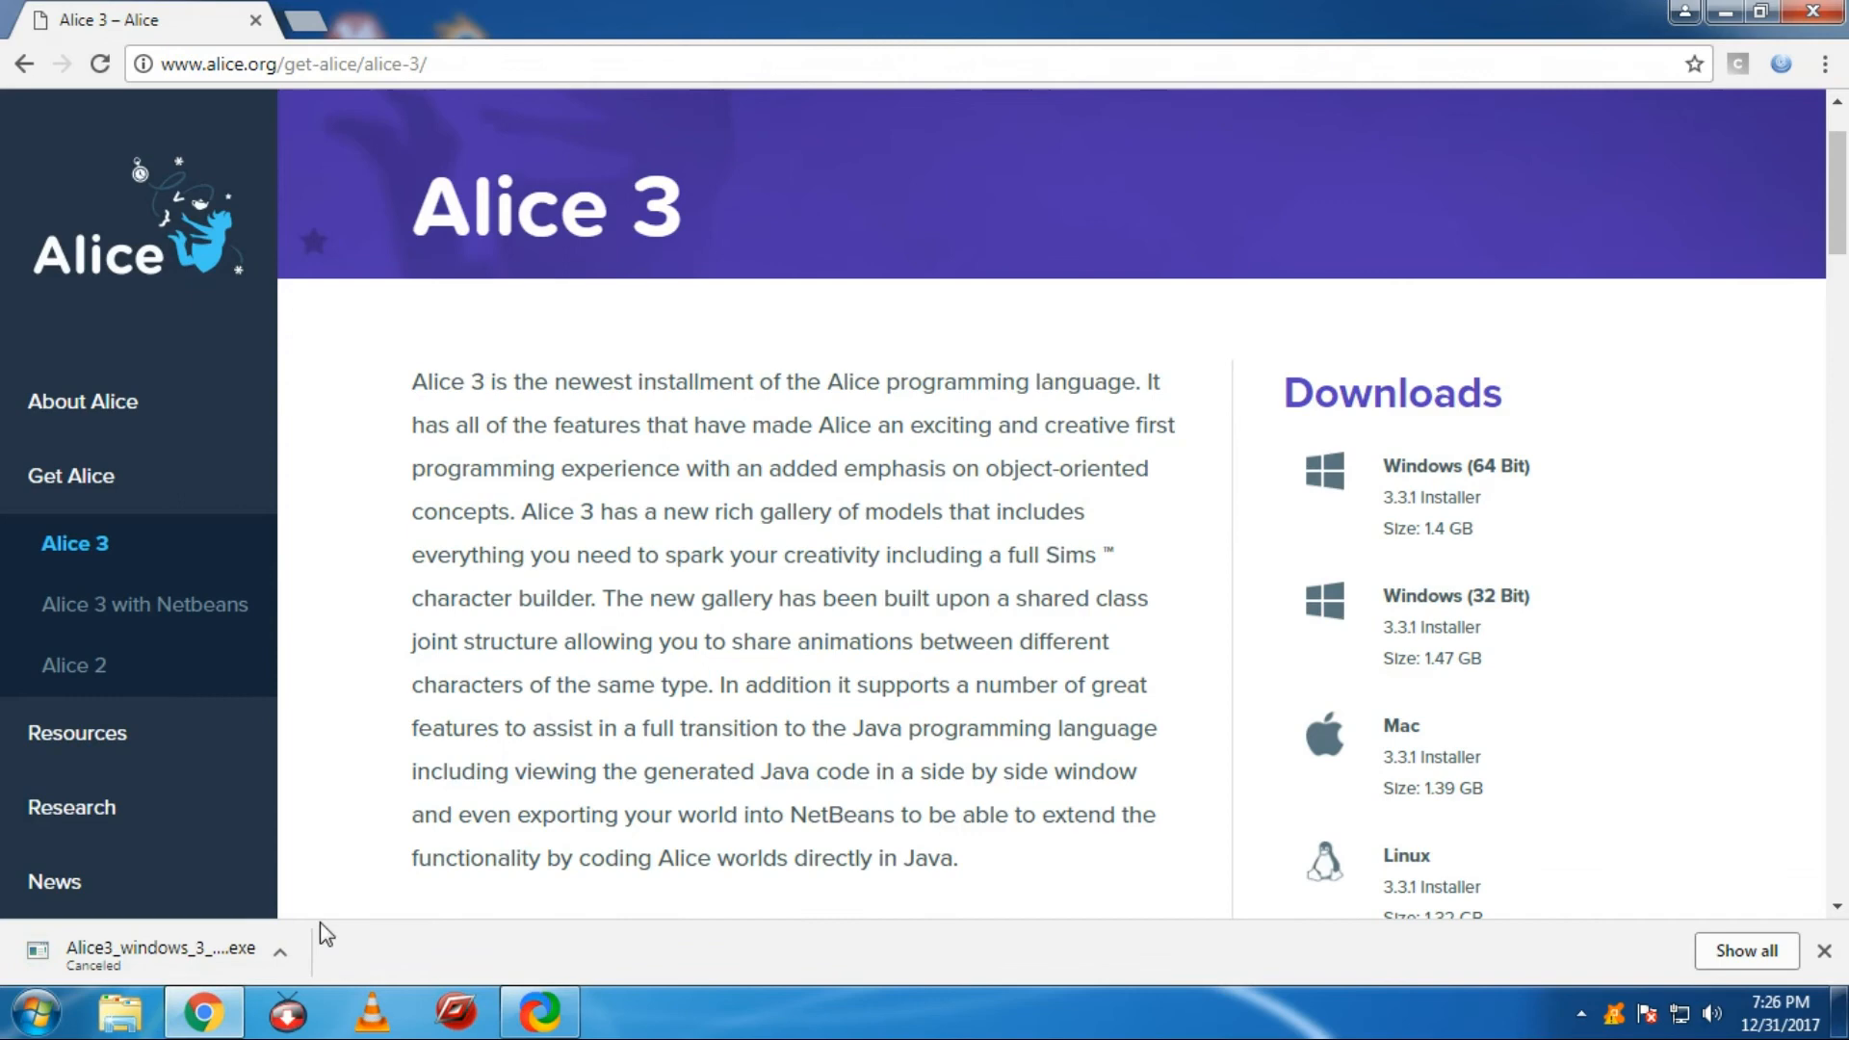
pyautogui.moveTo(280, 952)
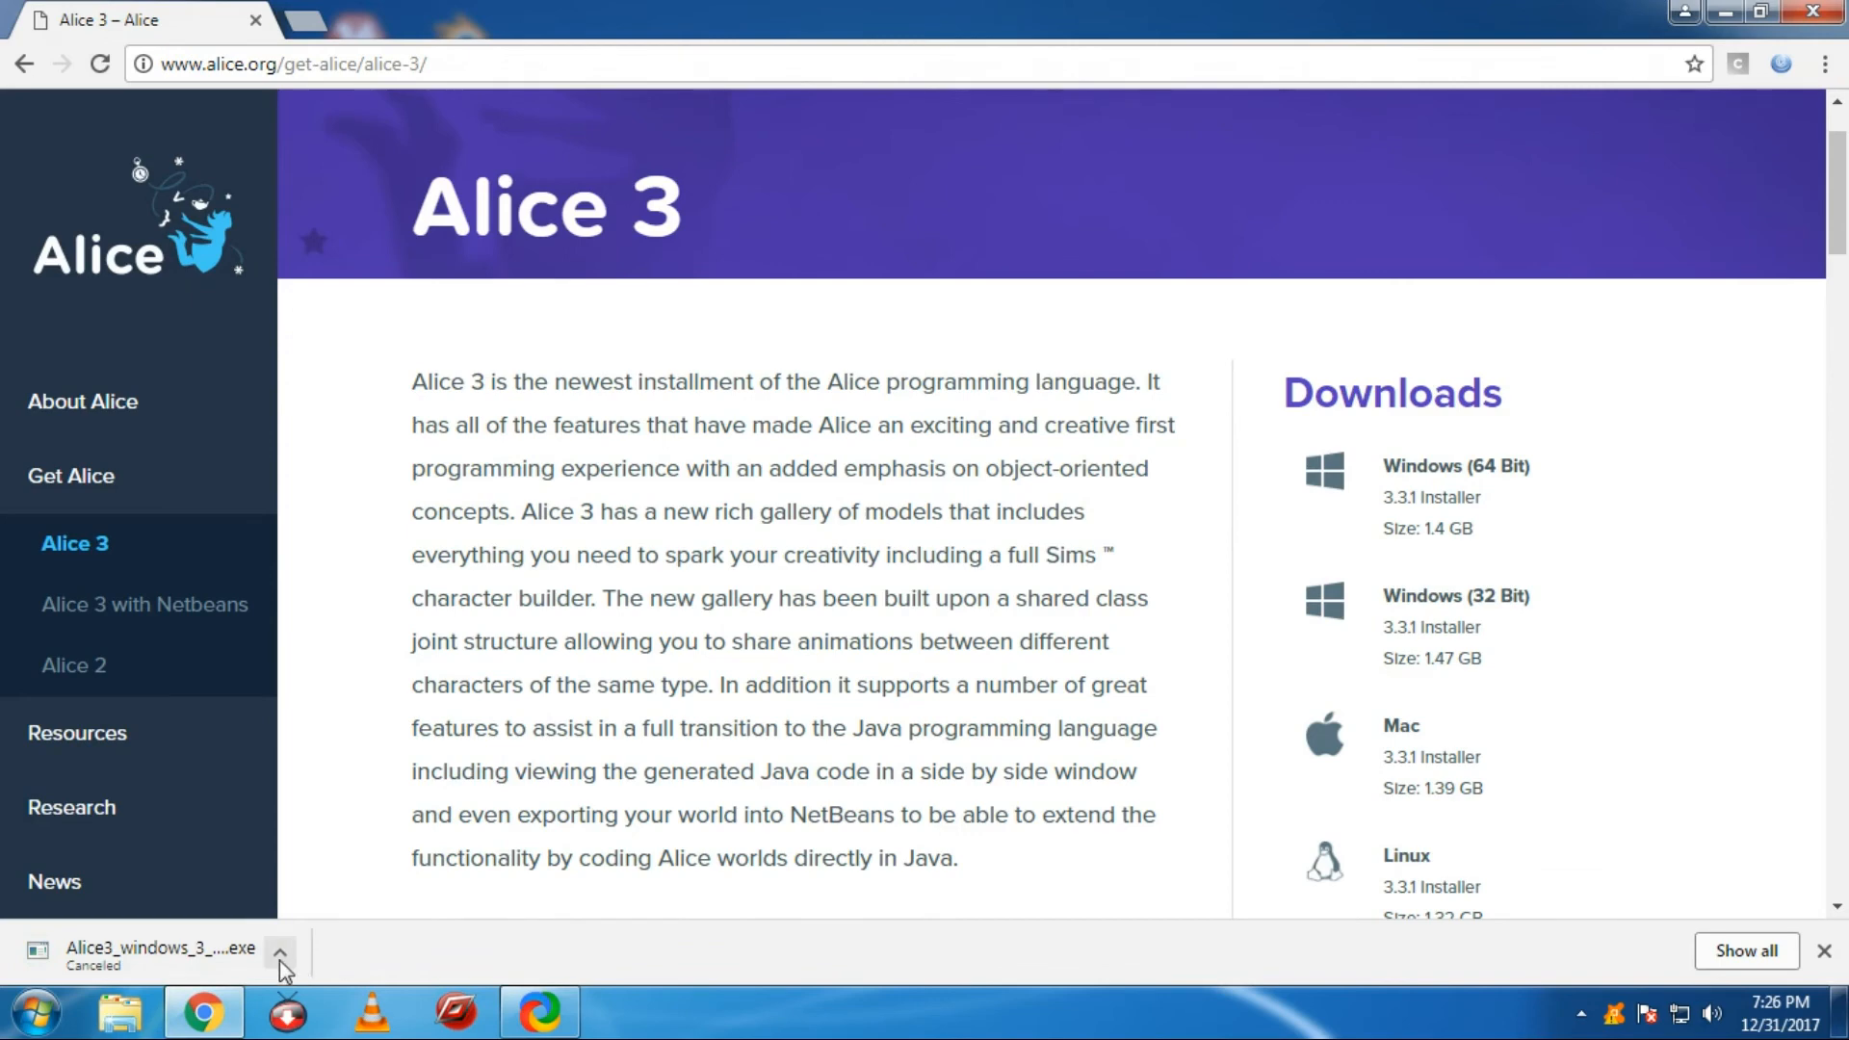